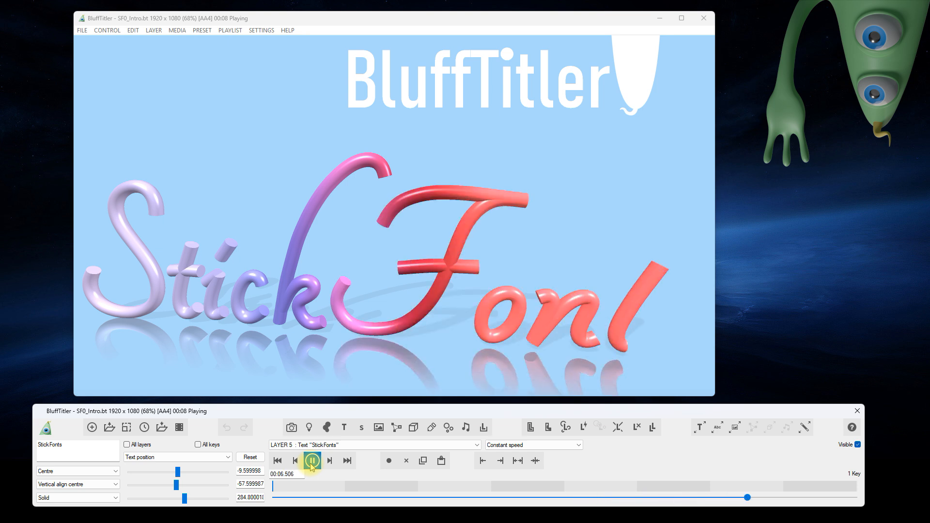
- Stop the StickFonts intro show, returning to editing with the full title drawn
{"action": "left_click", "coordinate": [313, 460]}
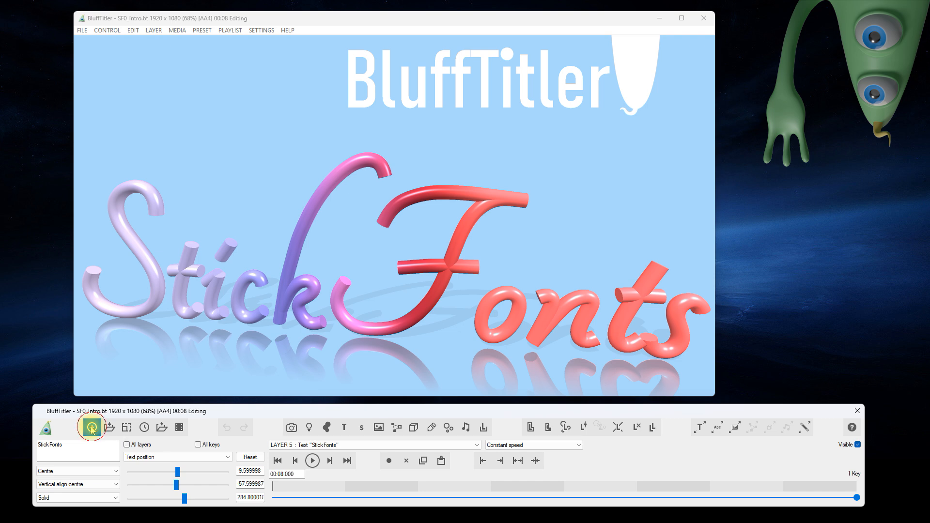
- Start a new show and test the text's Writer reveal down to 'B' and back to 1
{"action": "left_click", "coordinate": [91, 427]}
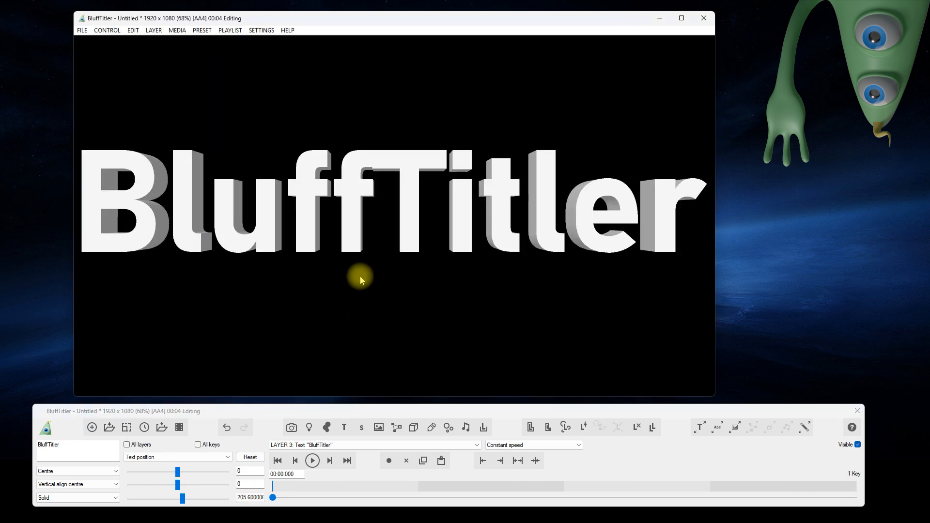
{"action": "left_click", "coordinate": [177, 456]}
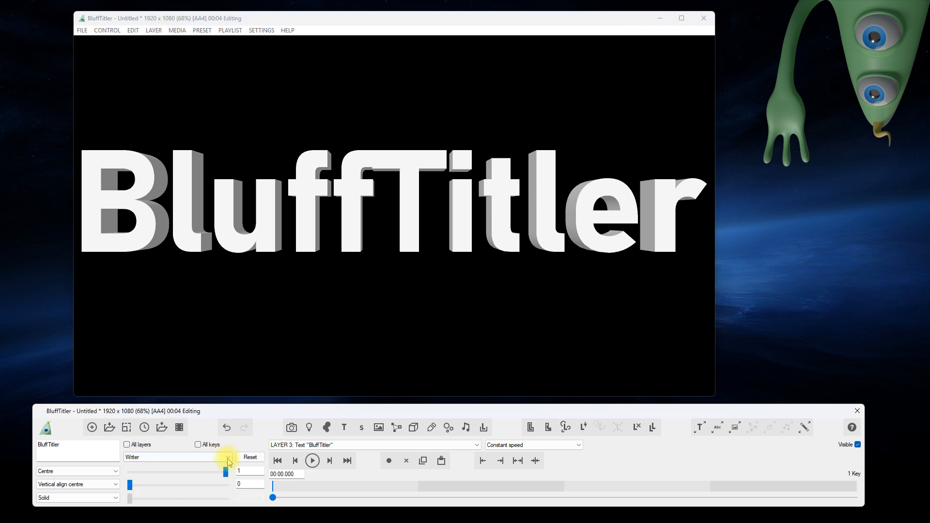
{"action": "left_click_drag", "start_coordinate": [225, 474], "coordinate": [130, 485]}
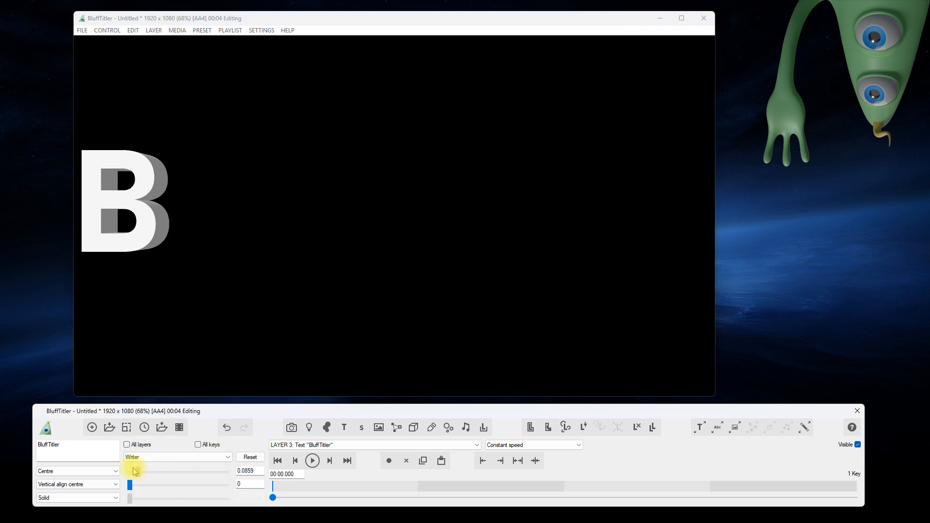
{"action": "left_click_drag", "start_coordinate": [128, 485], "coordinate": [229, 478]}
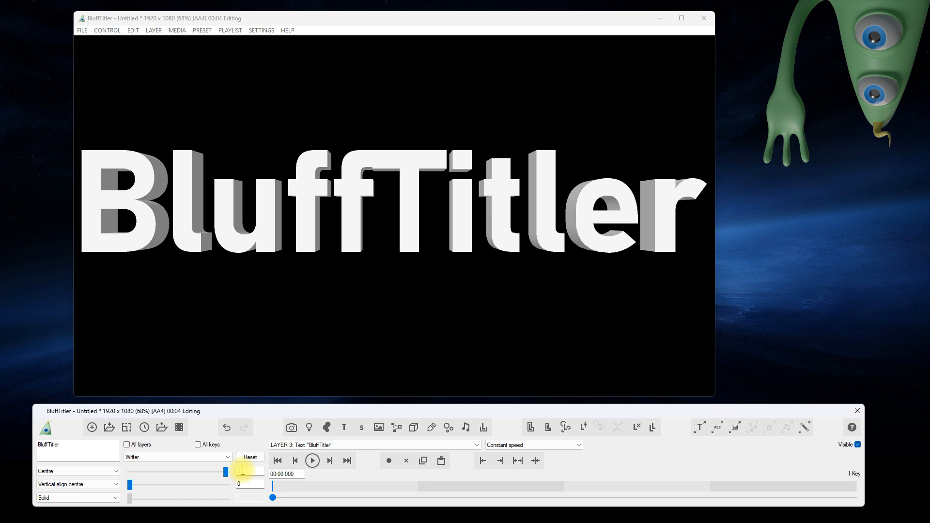
- Add a Sketch layer and attach it to the BluffTitler text
{"action": "left_click", "coordinate": [375, 445]}
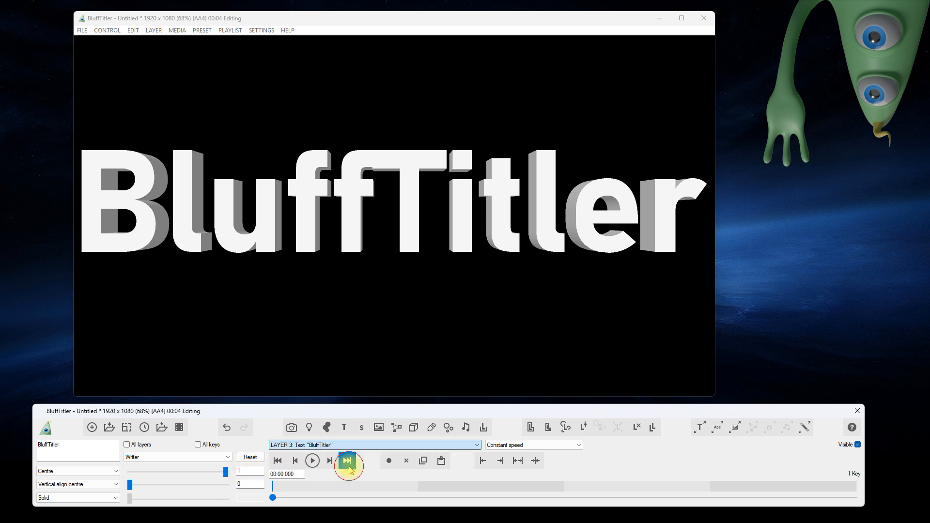
{"action": "mouse_move", "coordinate": [347, 460]}
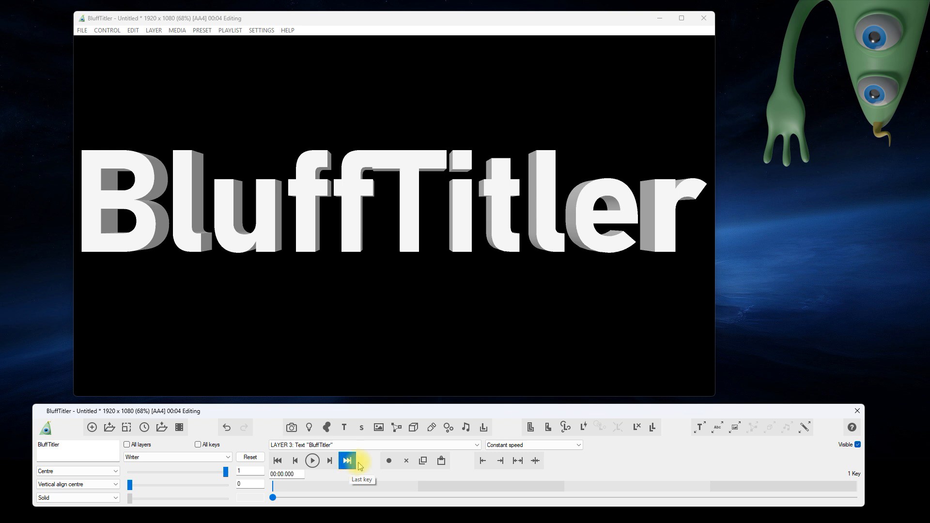
{"action": "left_click", "coordinate": [431, 427]}
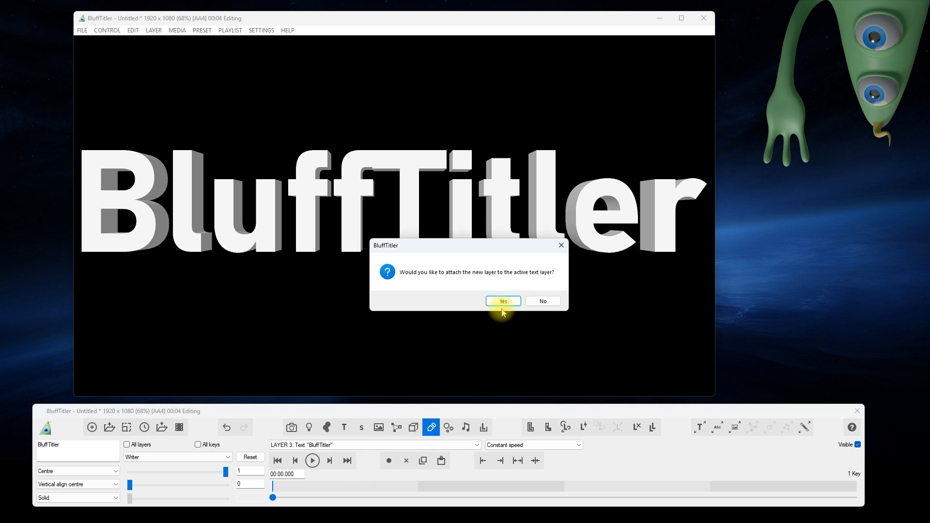
{"action": "left_click", "coordinate": [503, 301]}
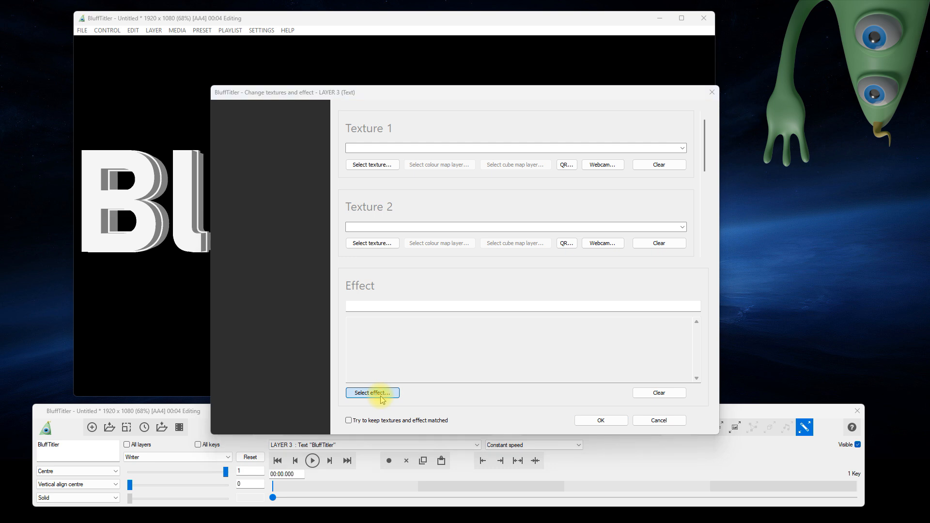
- Give the text layer the Invisible effect so only the sketch outlines remain
{"action": "left_click", "coordinate": [373, 392]}
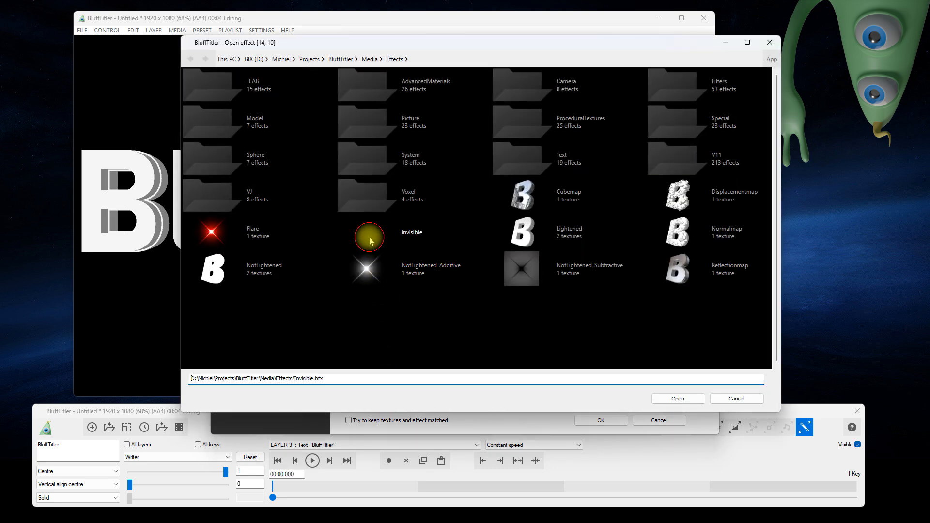
{"action": "left_click", "coordinate": [678, 399]}
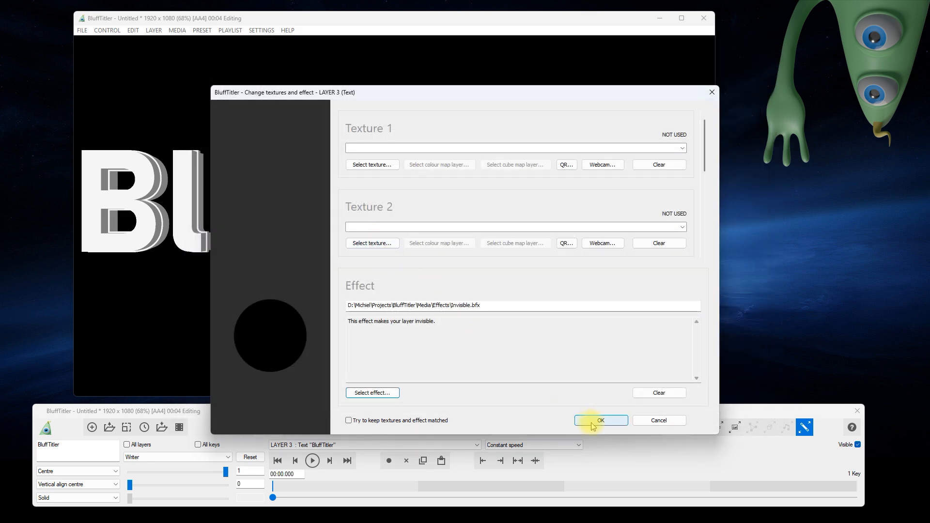
{"action": "left_click", "coordinate": [599, 419]}
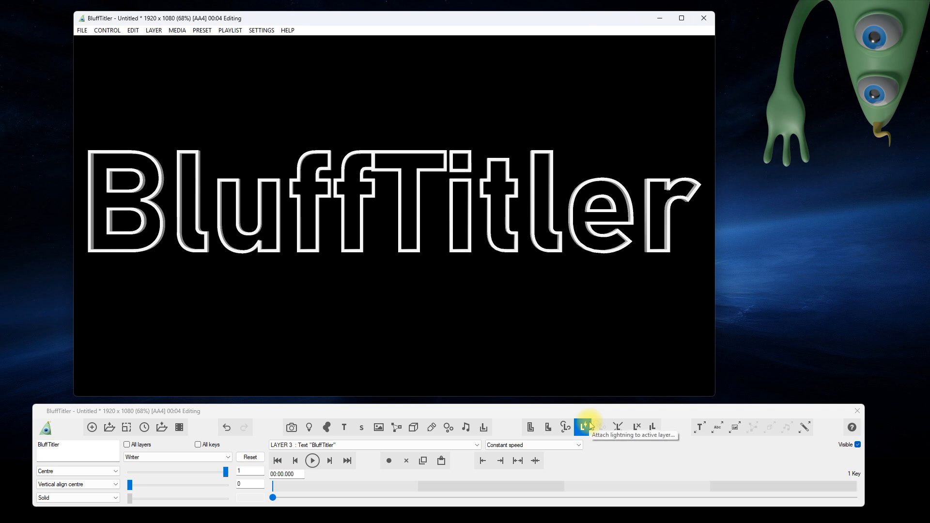
{"action": "mouse_move", "coordinate": [210, 421]}
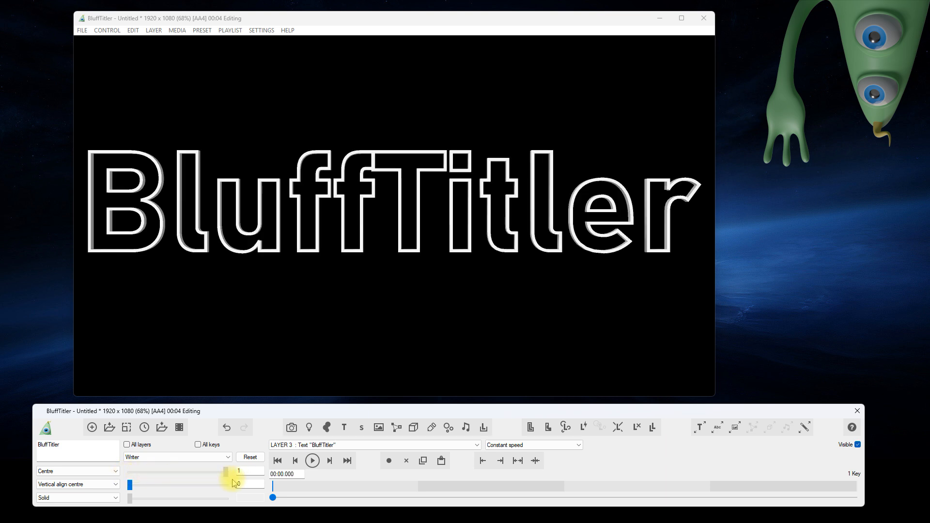
- Key the Sketch layer's Writer from 0 to 1 at the last key and play the drawing animation
{"action": "left_click", "coordinate": [347, 460]}
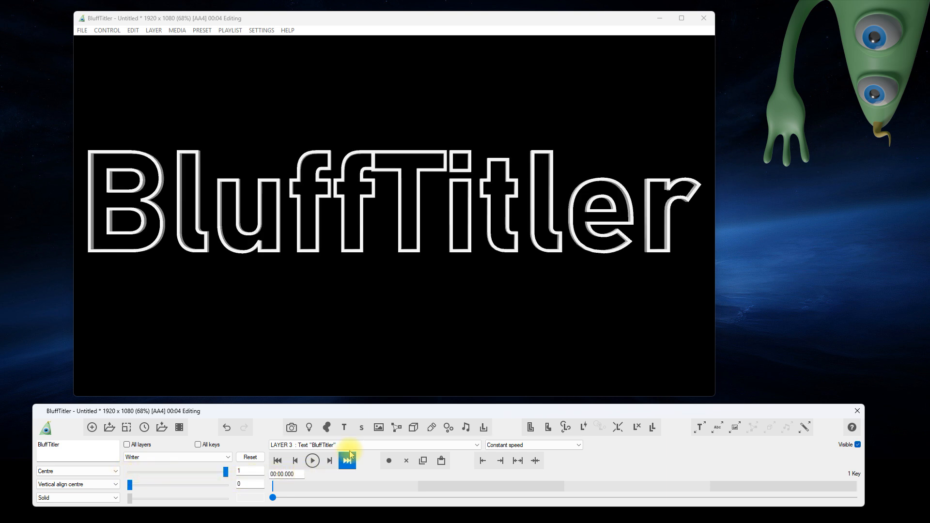
{"action": "left_click", "coordinate": [374, 444]}
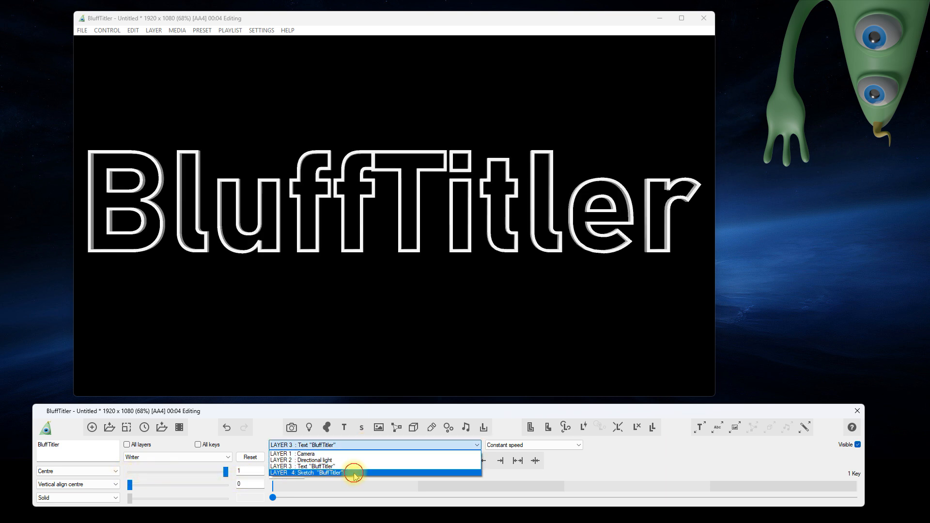
{"action": "left_click", "coordinate": [306, 473]}
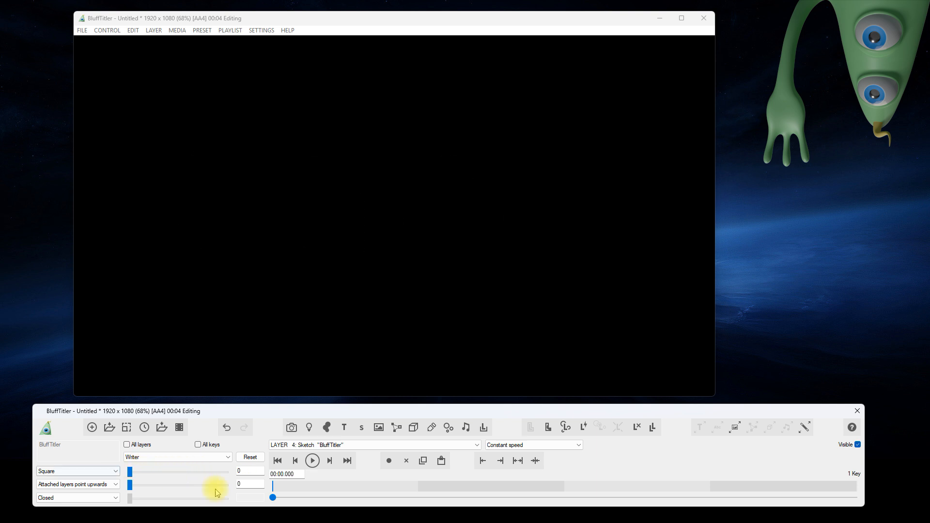
{"action": "left_click_drag", "start_coordinate": [273, 497], "coordinate": [858, 497]}
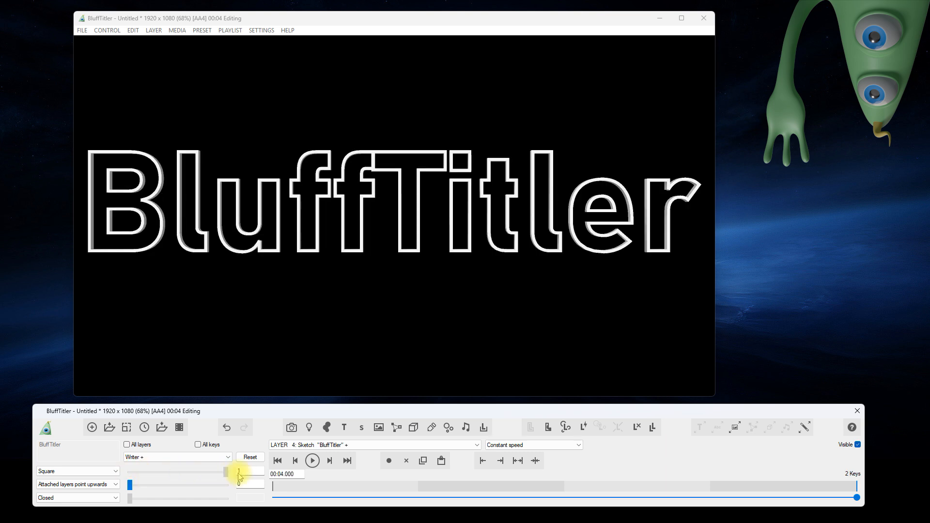
{"action": "left_click", "coordinate": [143, 427]}
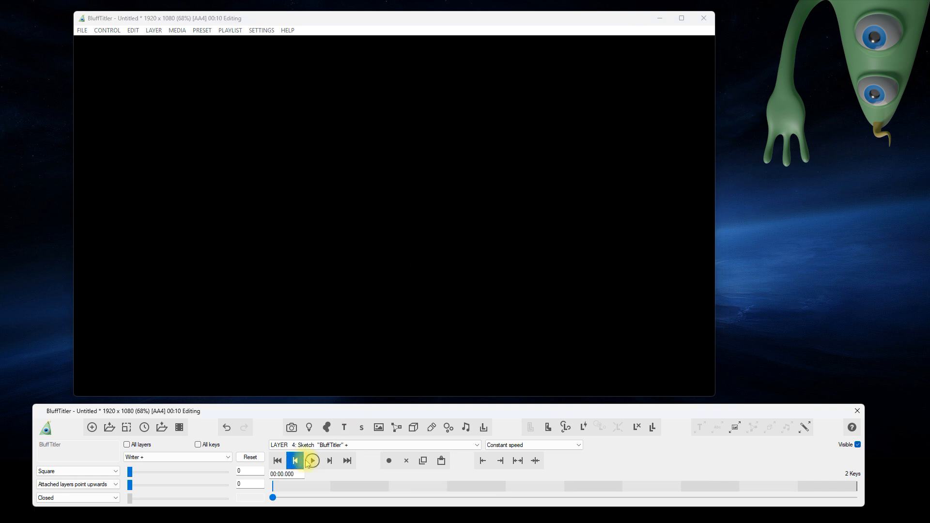
{"action": "left_click", "coordinate": [311, 460]}
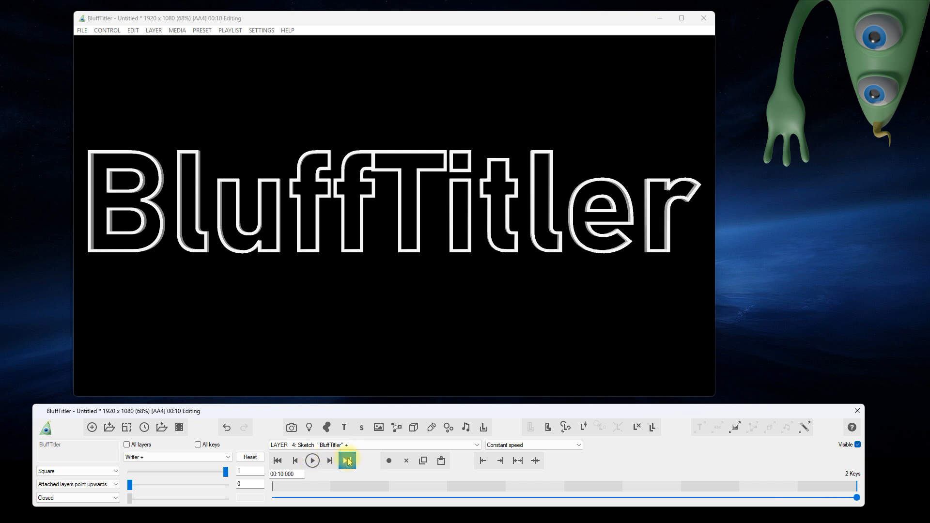
- Set the BluffTitler text layer to the EMSLittlePrincess stick font
{"action": "left_click", "coordinate": [374, 445]}
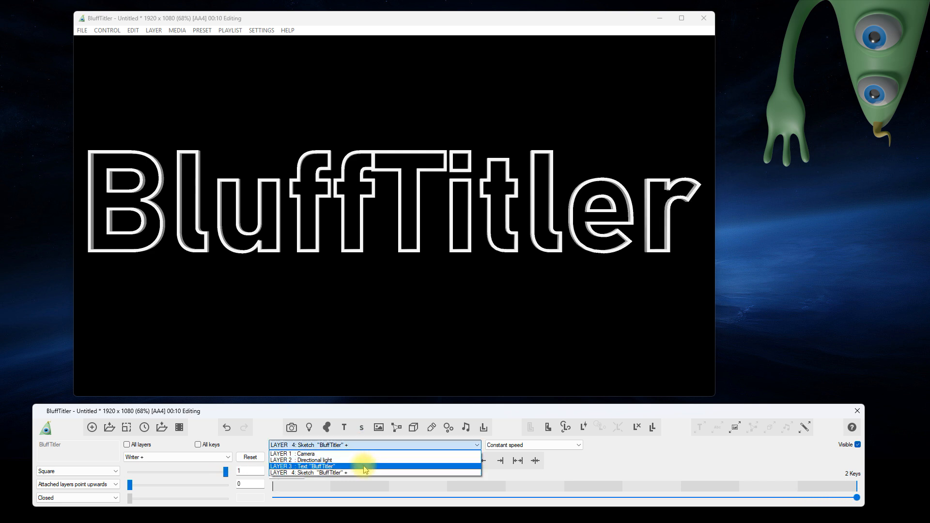
{"action": "left_click", "coordinate": [303, 467]}
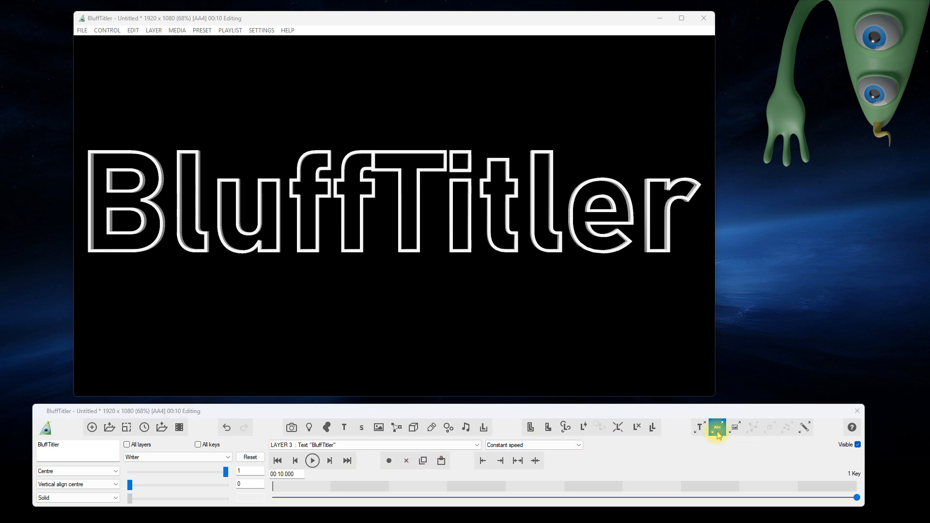
{"action": "left_click", "coordinate": [717, 427]}
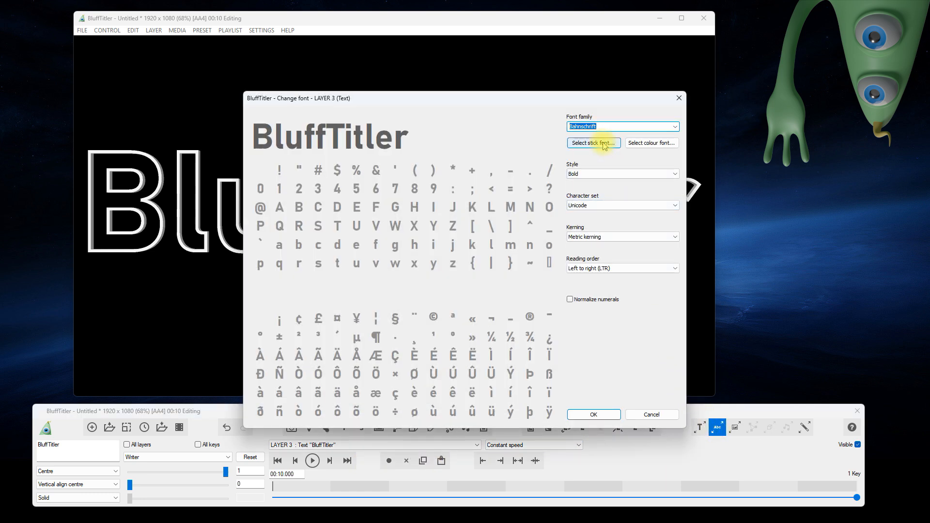
{"action": "left_click", "coordinate": [593, 143]}
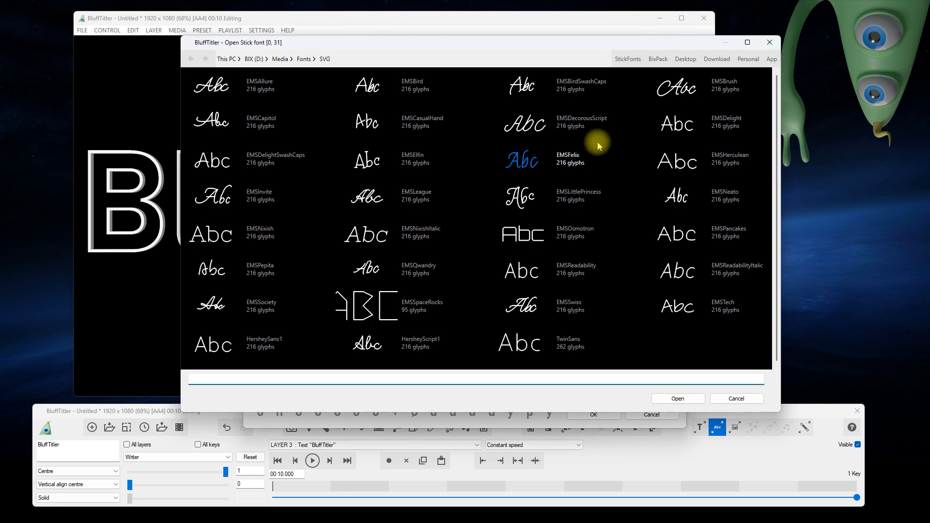
{"action": "left_click", "coordinate": [520, 196]}
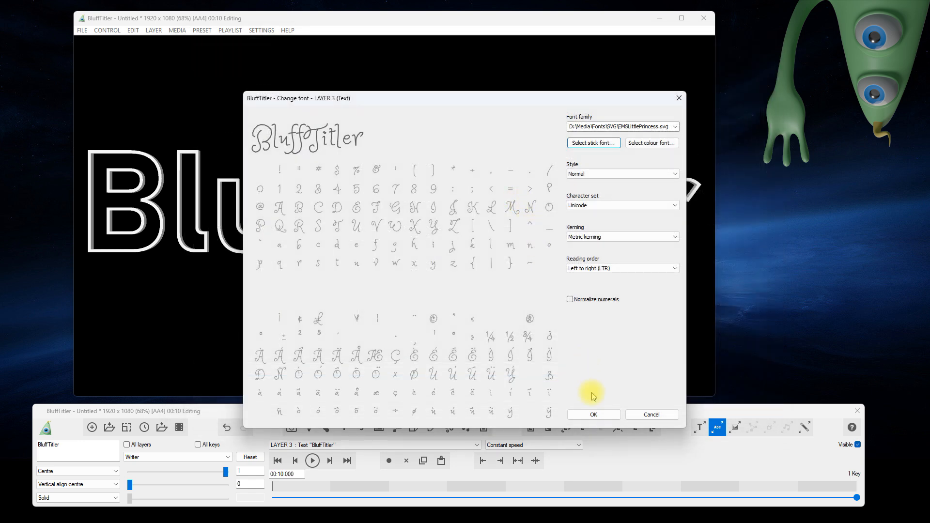
{"action": "left_click", "coordinate": [593, 413]}
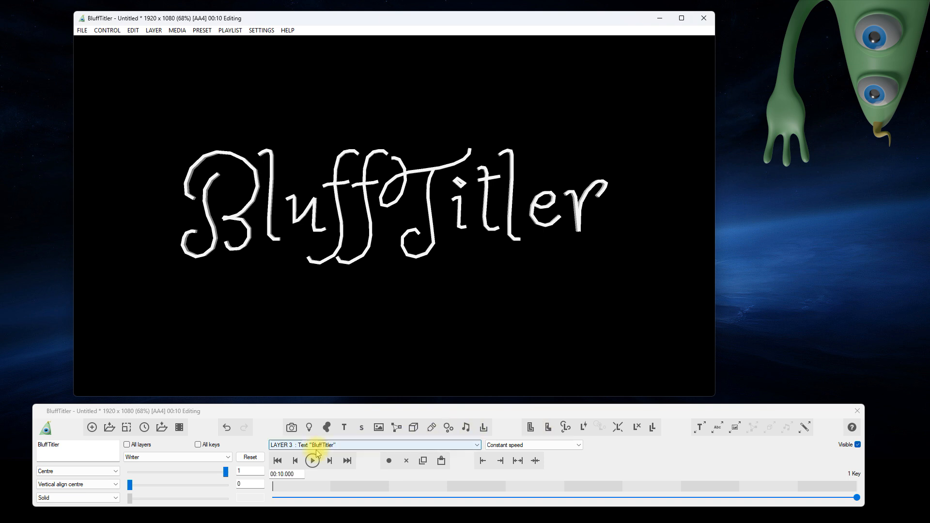
- Switch the text to a cursive EMS stick font and preview the stroke animation
{"action": "left_click", "coordinate": [312, 460]}
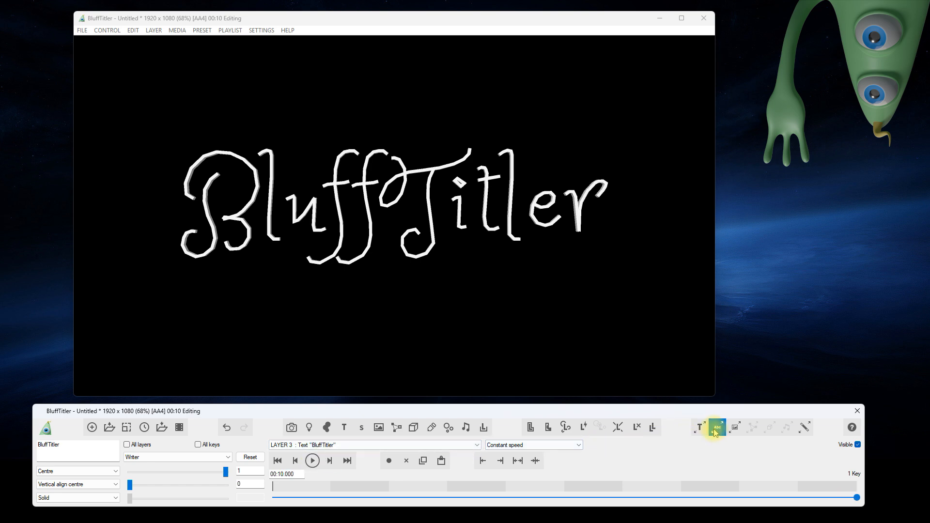
{"action": "left_click", "coordinate": [716, 427]}
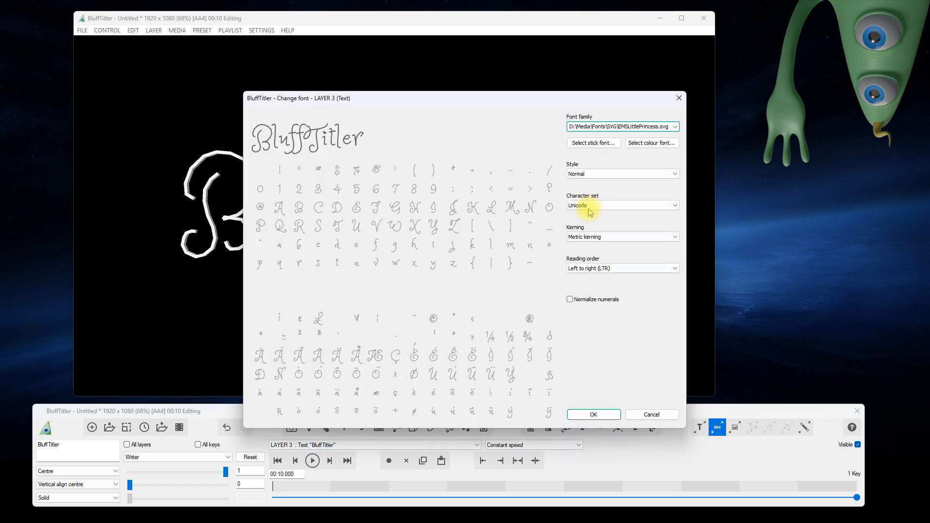
{"action": "left_click", "coordinate": [593, 143]}
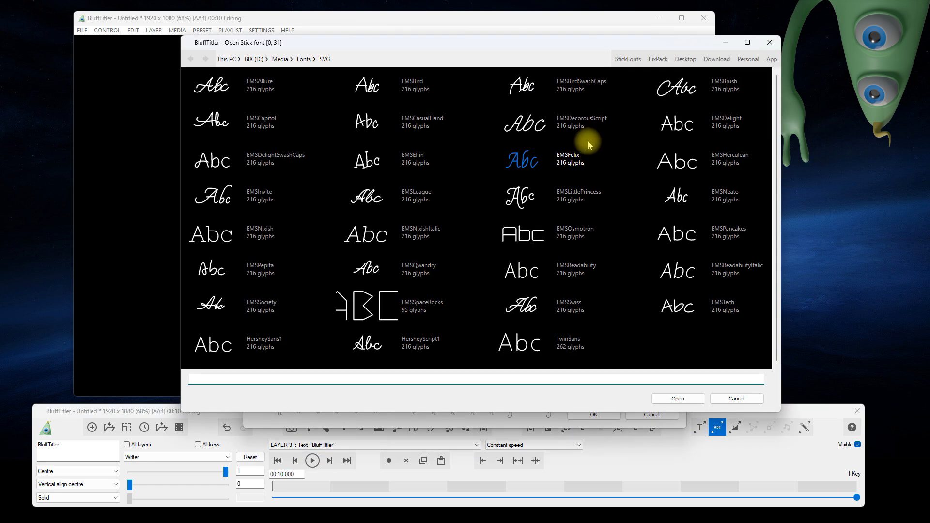
{"action": "left_click", "coordinate": [366, 344]}
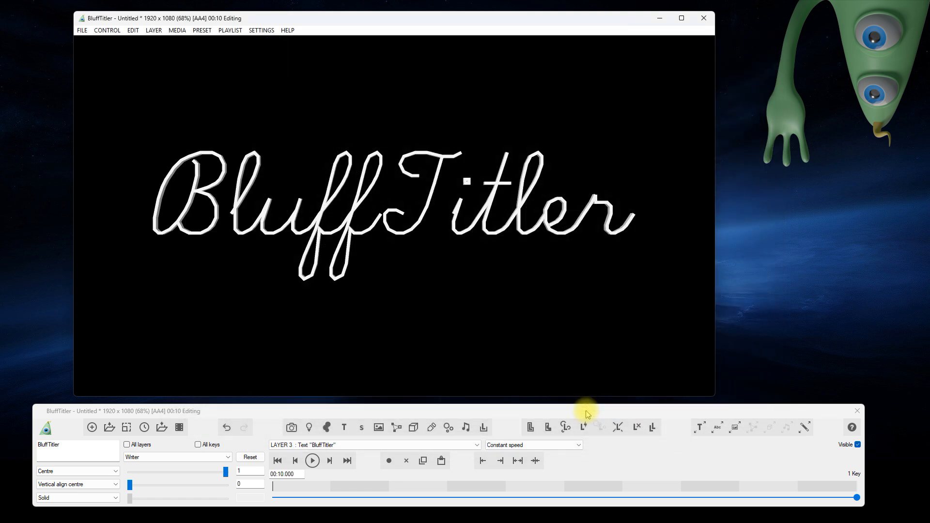
{"action": "left_click", "coordinate": [312, 460]}
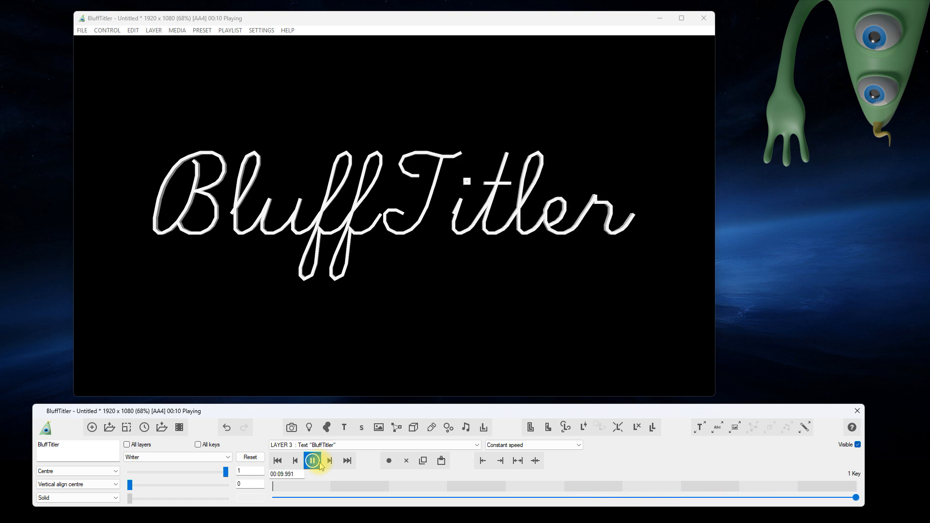
{"action": "left_click", "coordinate": [375, 445]}
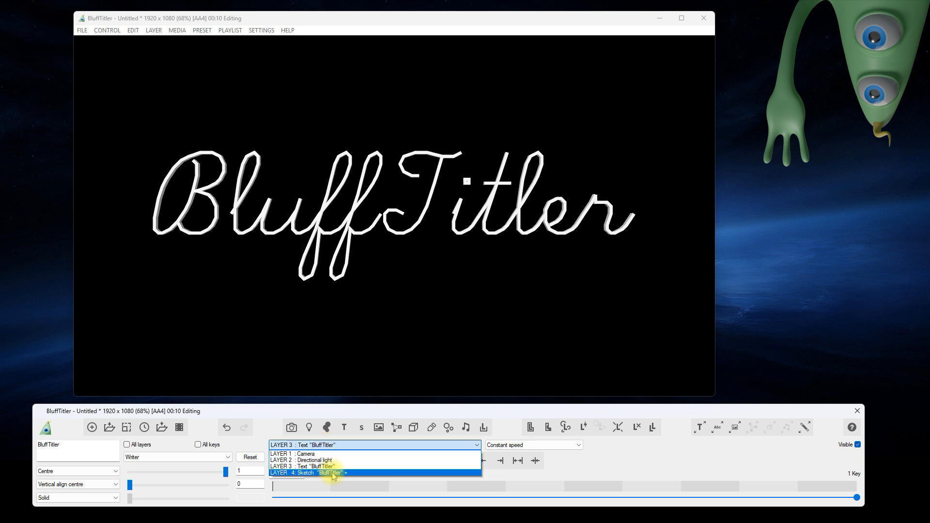
- Give the Sketch layer a slightly smaller pen size with a Circle cross-section
{"action": "left_click", "coordinate": [332, 473]}
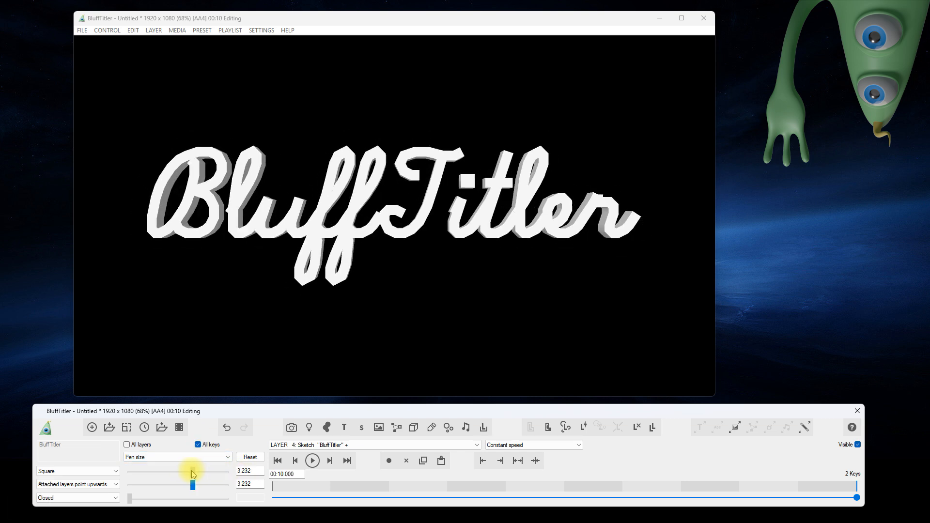
{"action": "left_click_drag", "start_coordinate": [194, 485], "coordinate": [191, 485]}
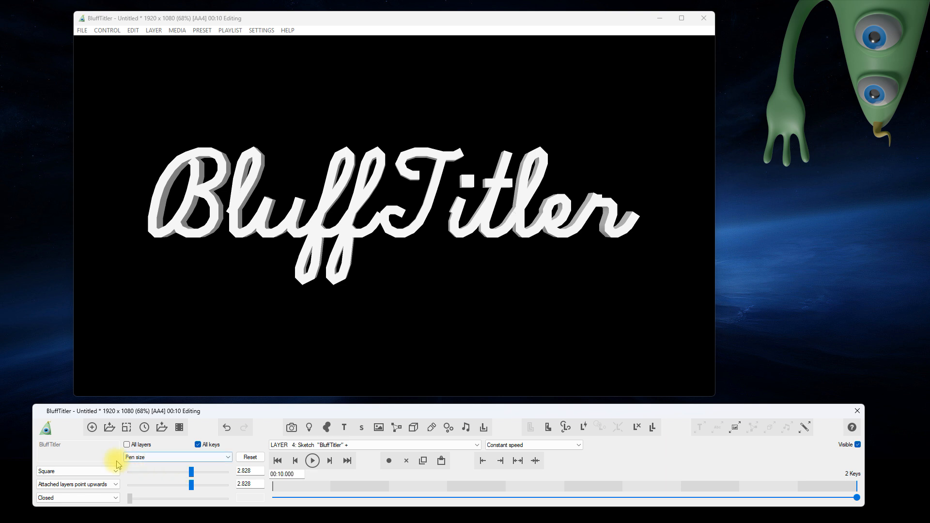
{"action": "left_click", "coordinate": [77, 471]}
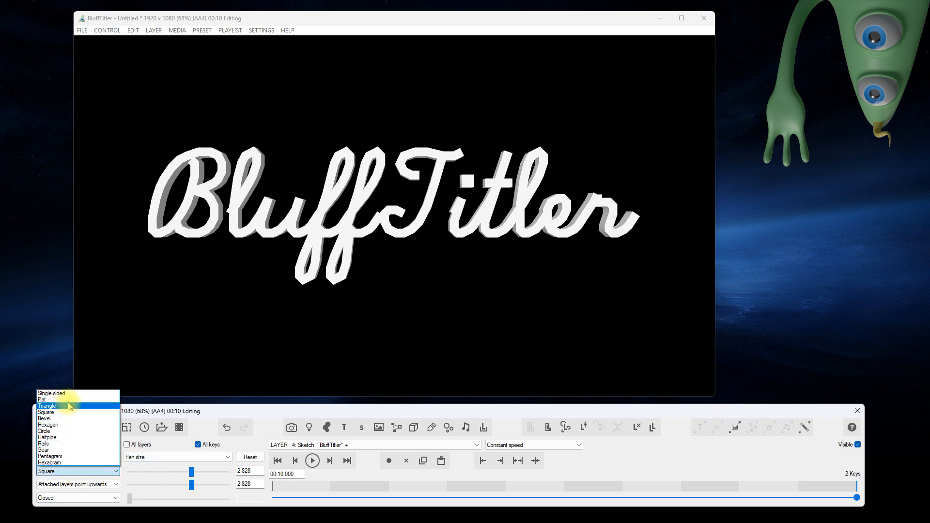
{"action": "left_click", "coordinate": [47, 400]}
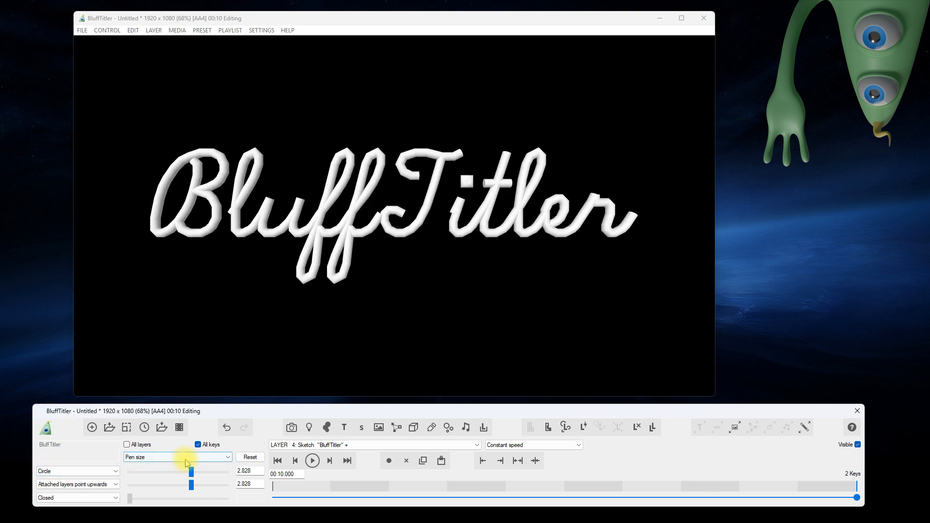
{"action": "left_click", "coordinate": [177, 456]}
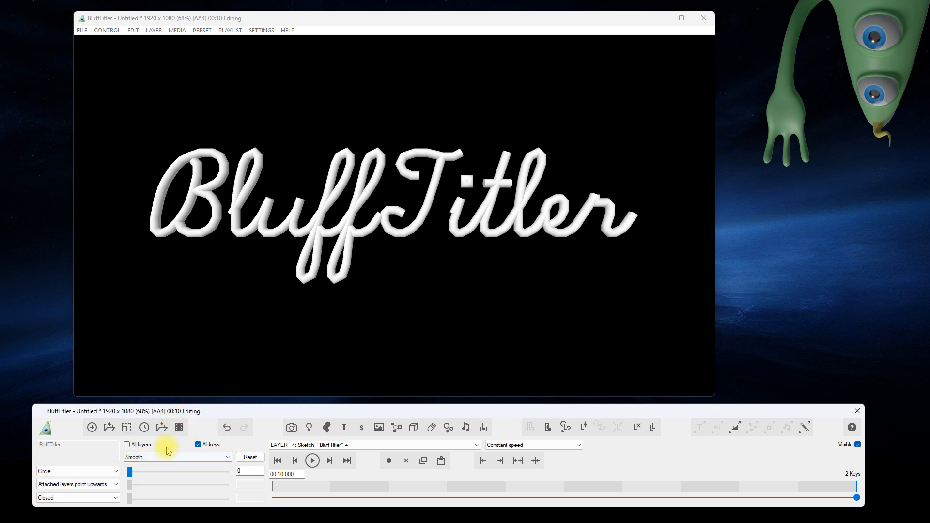
- Set a moderate Smooth value on the strokes, preview the show, then load the OutlineCenterline demo
{"action": "left_click_drag", "start_coordinate": [129, 471], "coordinate": [171, 471]}
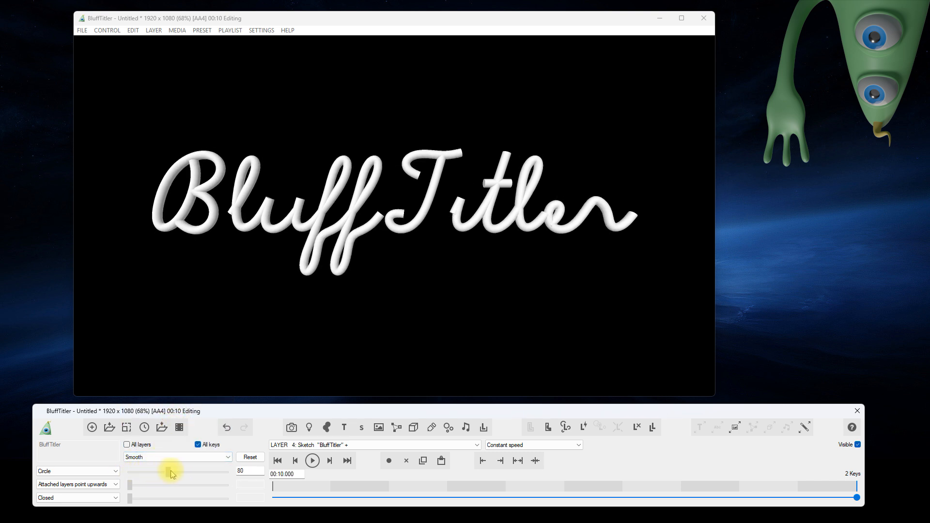
{"action": "left_click_drag", "start_coordinate": [171, 471], "coordinate": [143, 471]}
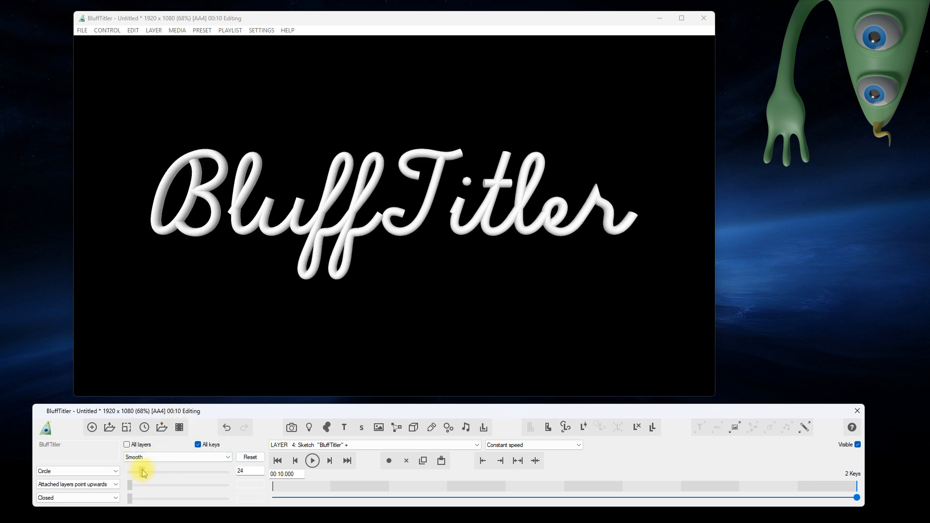
{"action": "left_click", "coordinate": [312, 460]}
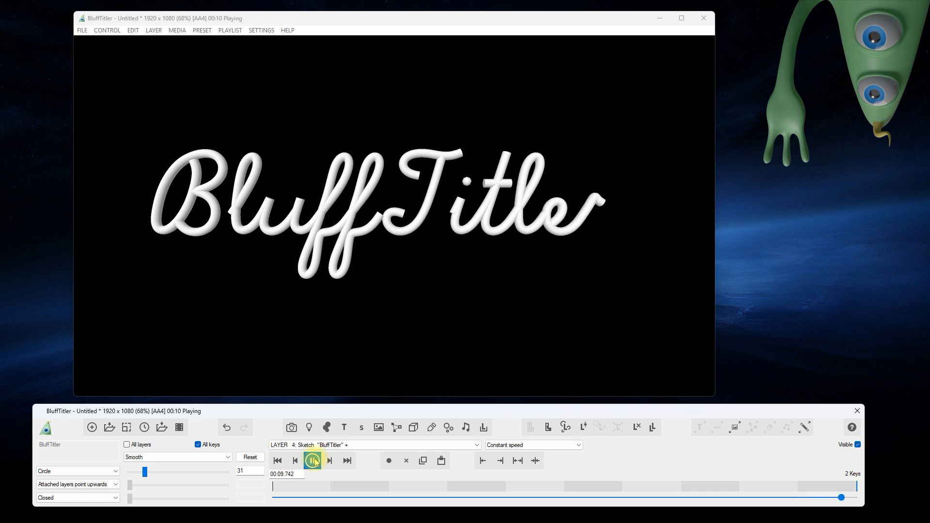
{"action": "left_click", "coordinate": [312, 460]}
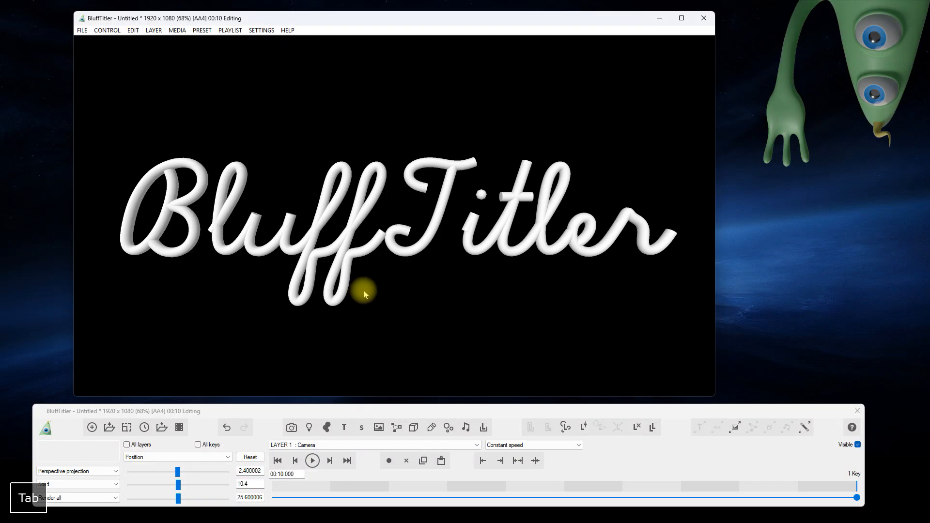
{"action": "left_click", "coordinate": [109, 427]}
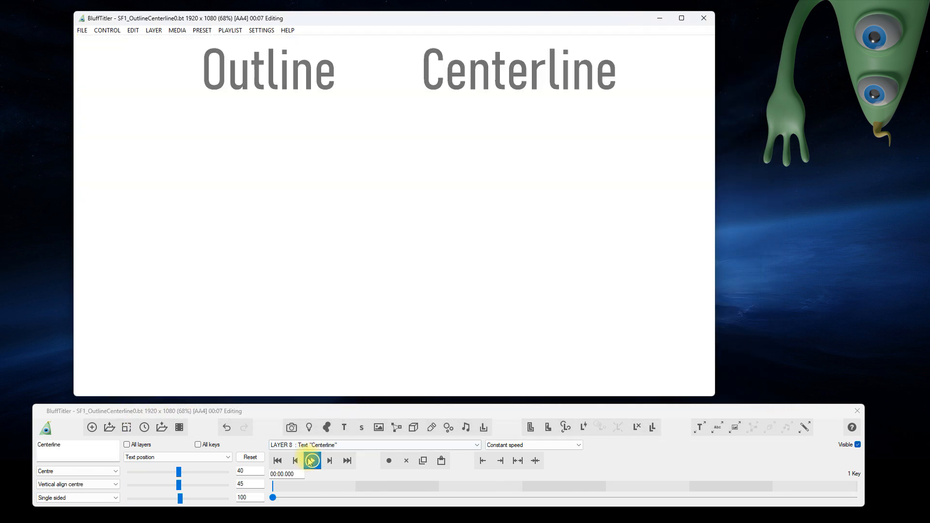
- Play the OutlineCenterline demos, then load SF3_OutlineCenterline2 and the following example shows up to SF6_Bright
{"action": "left_click", "coordinate": [312, 460]}
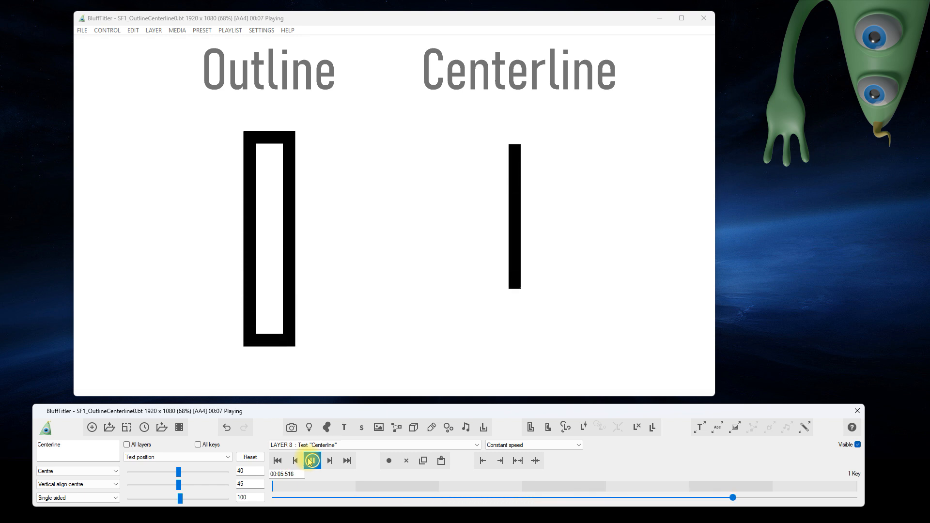
{"action": "left_click", "coordinate": [108, 427]}
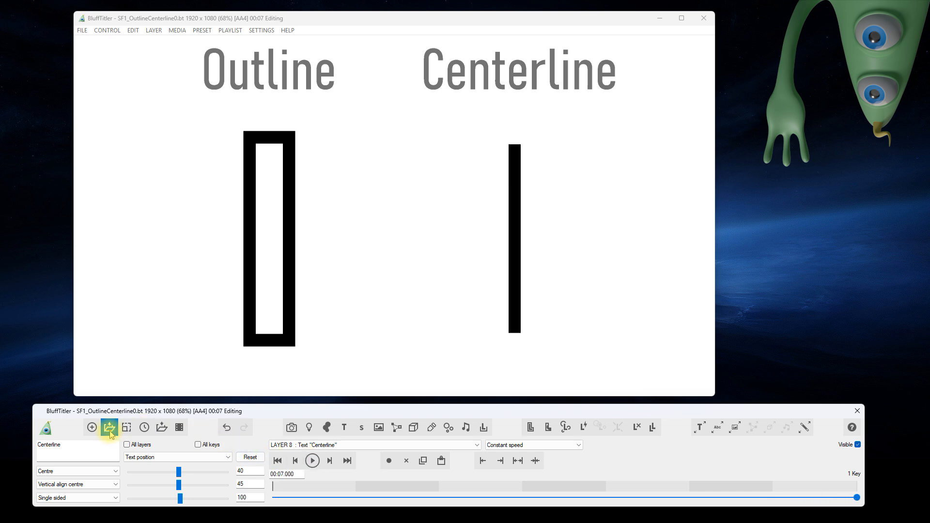
{"action": "left_click", "coordinate": [109, 428]}
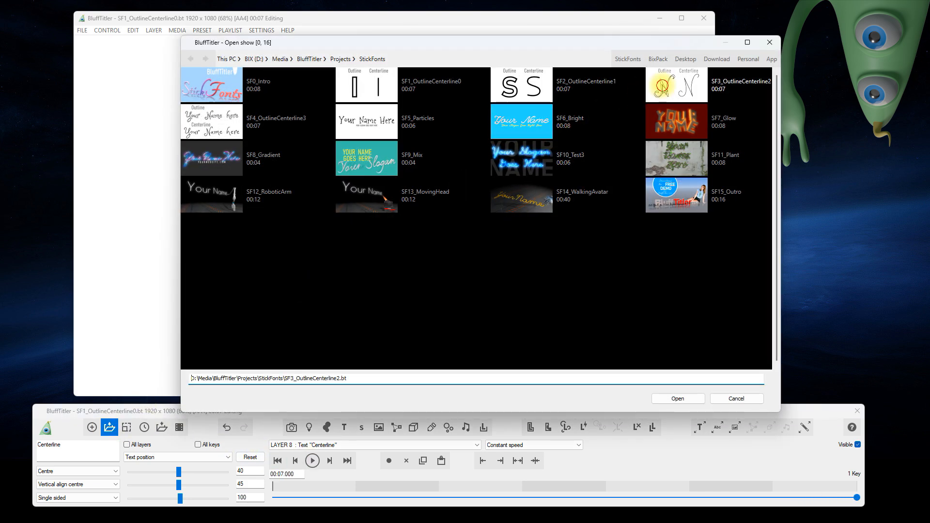
{"action": "left_click", "coordinate": [678, 399]}
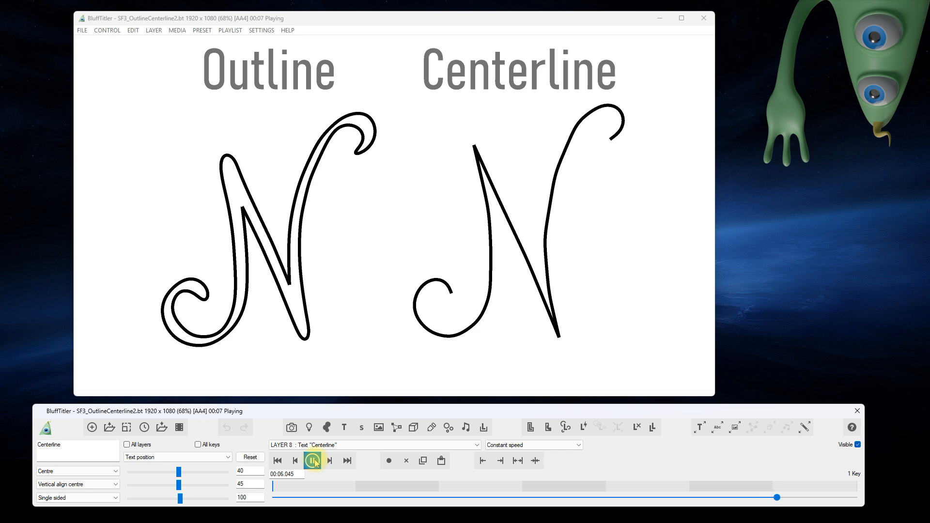
{"action": "left_click", "coordinate": [110, 427]}
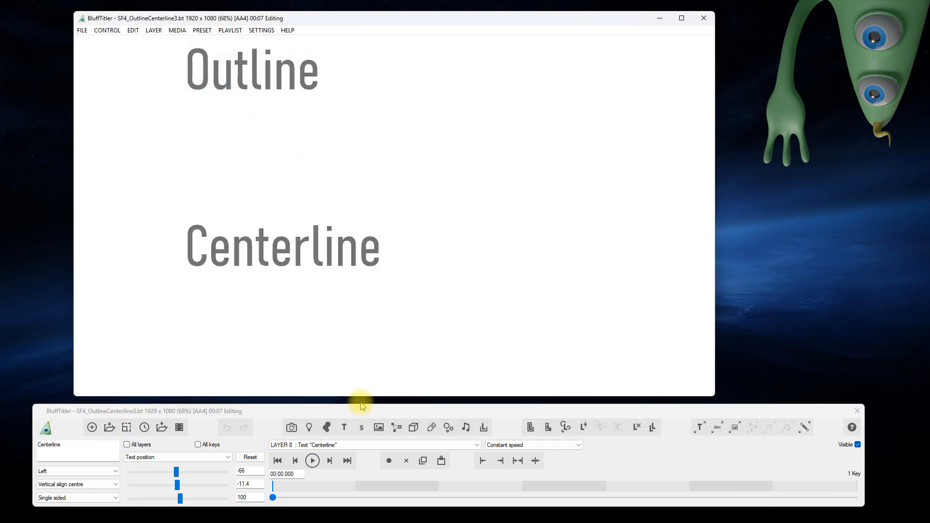
{"action": "left_click", "coordinate": [312, 461]}
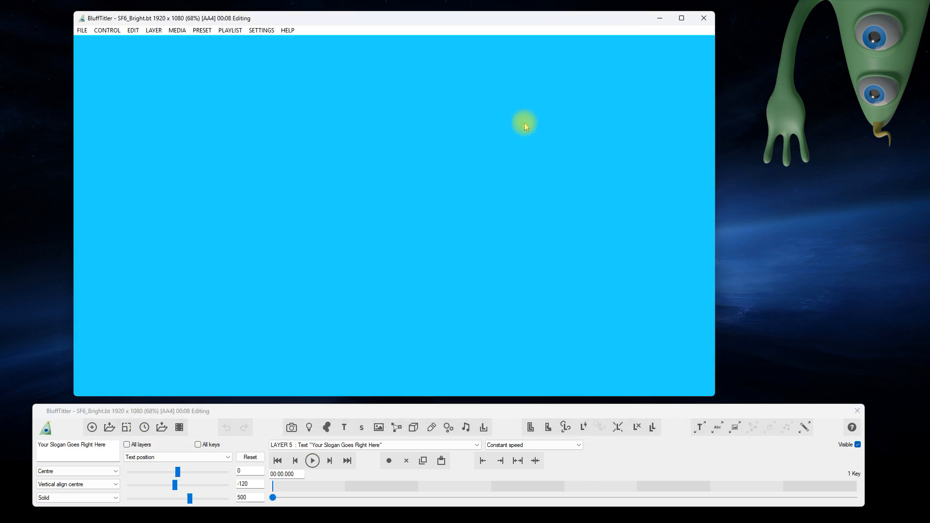
- Load and play the SF8_Gradient example show, then move on to the SF9_Mix show
{"action": "left_click", "coordinate": [312, 460]}
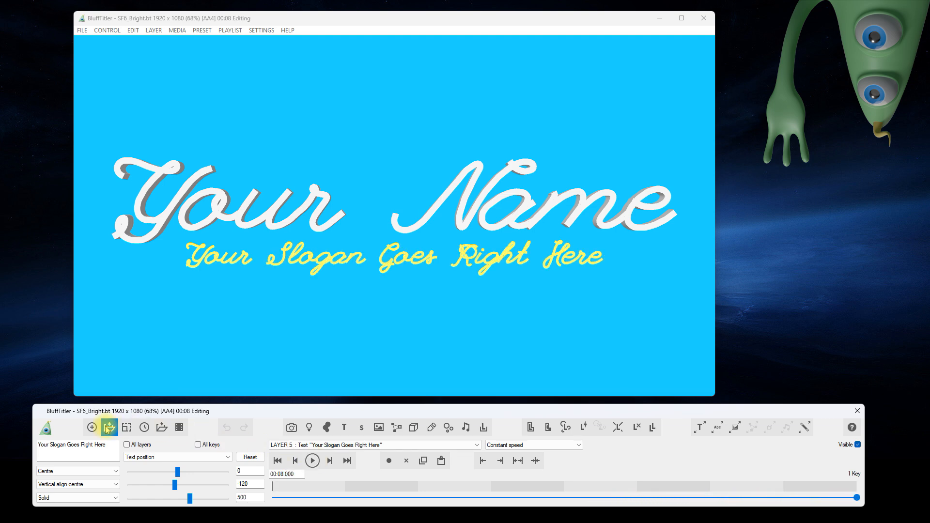
{"action": "left_click", "coordinate": [108, 427]}
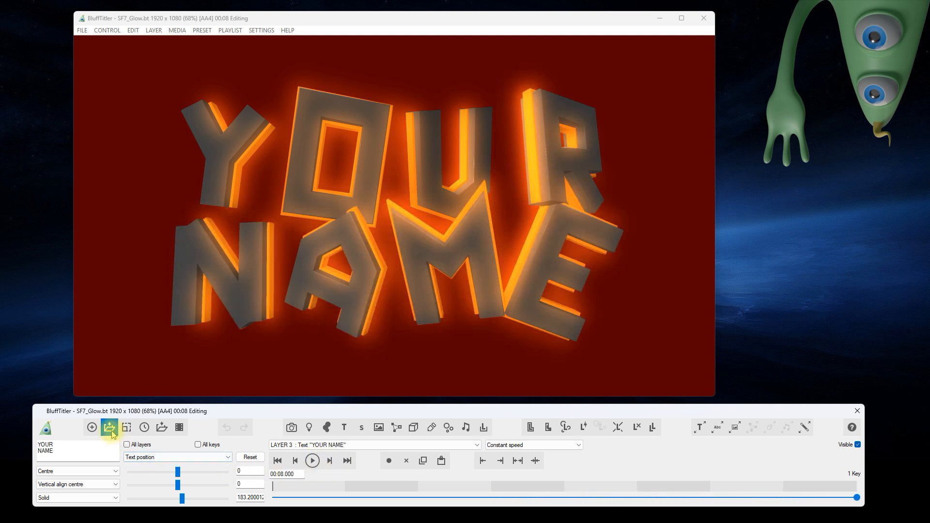
{"action": "left_click", "coordinate": [109, 428]}
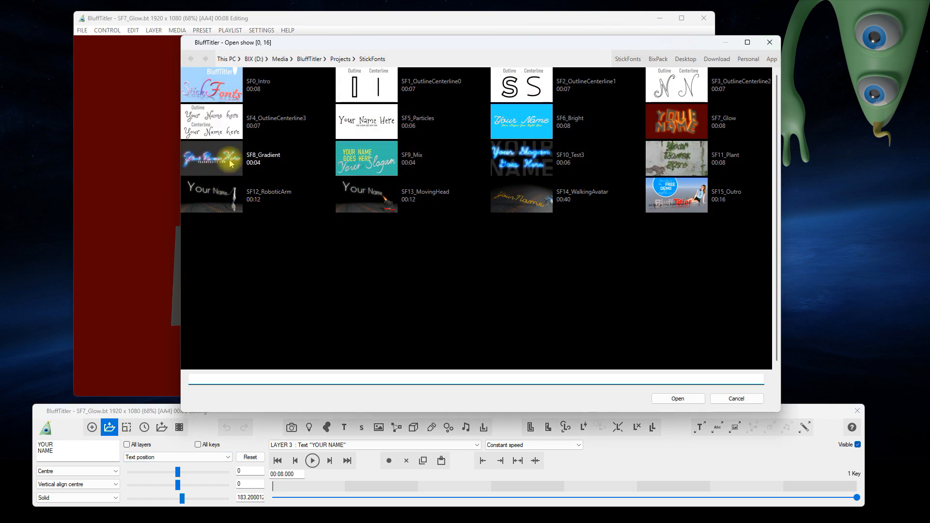
{"action": "double_click", "coordinate": [211, 158]}
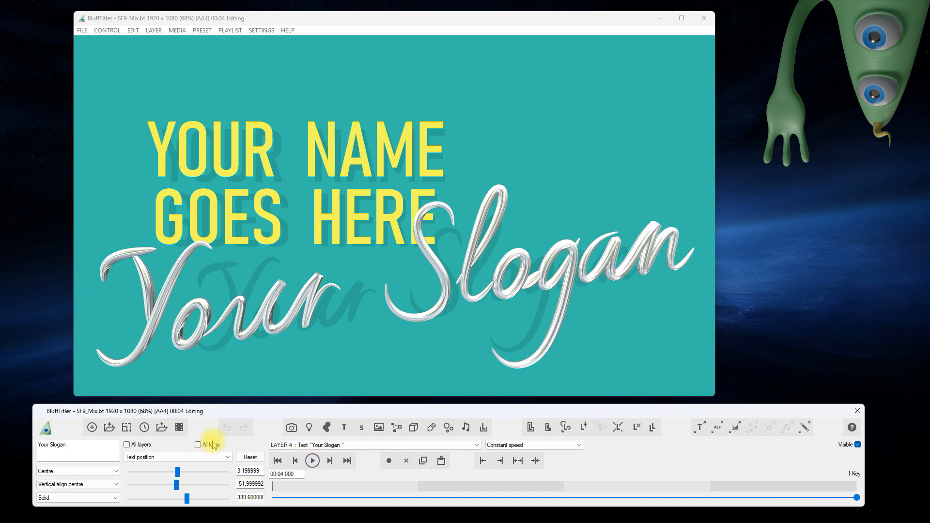
{"action": "left_click", "coordinate": [109, 427]}
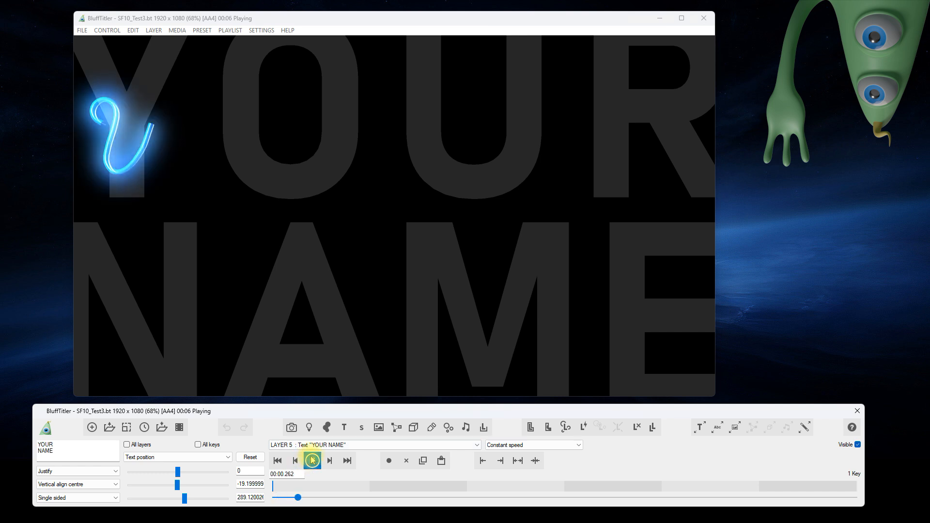
- Play SF10_Test3, load and play SF11_Plant, then load SF12_RoboticArm and play its writing animation
{"action": "left_click", "coordinate": [311, 461]}
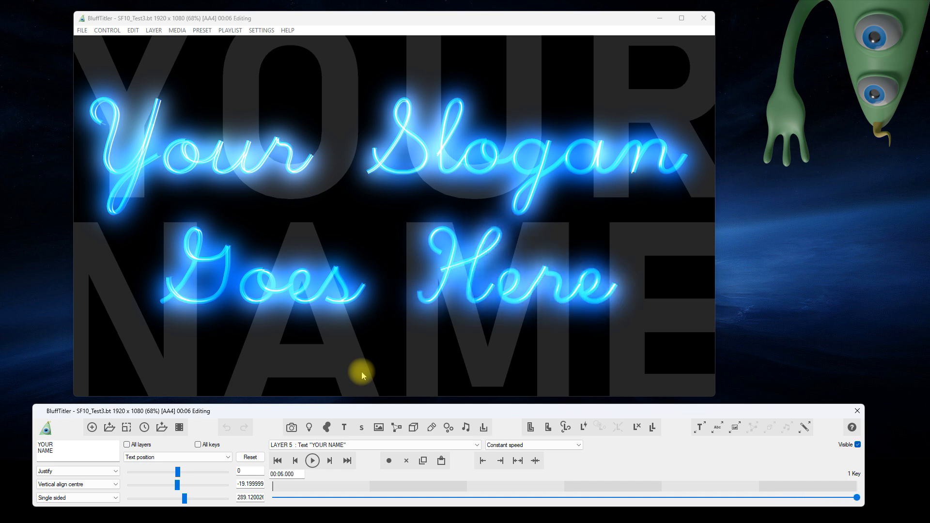
{"action": "left_click", "coordinate": [109, 427]}
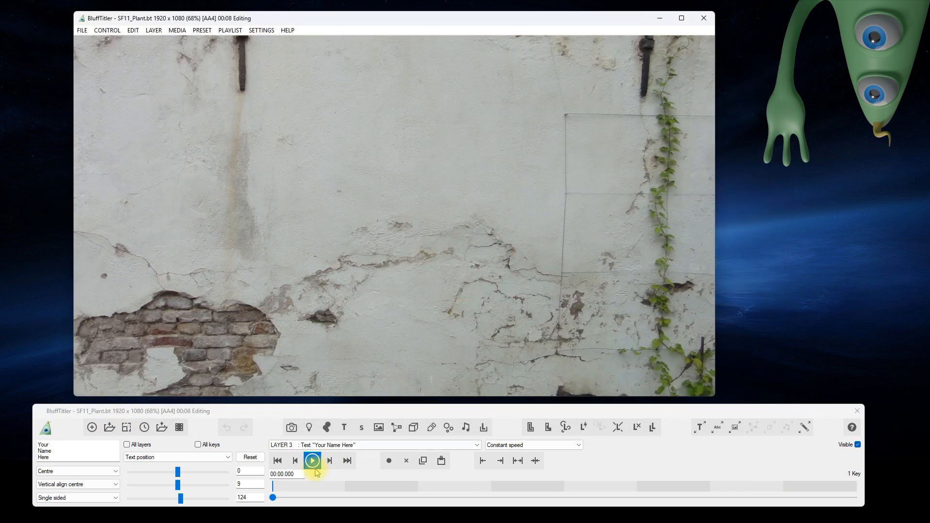
{"action": "left_click", "coordinate": [312, 460]}
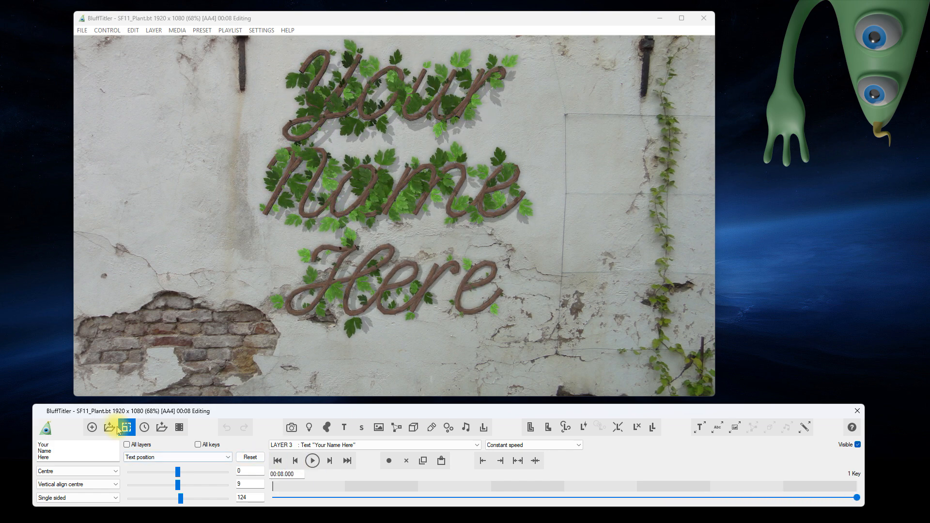
{"action": "left_click", "coordinate": [109, 428]}
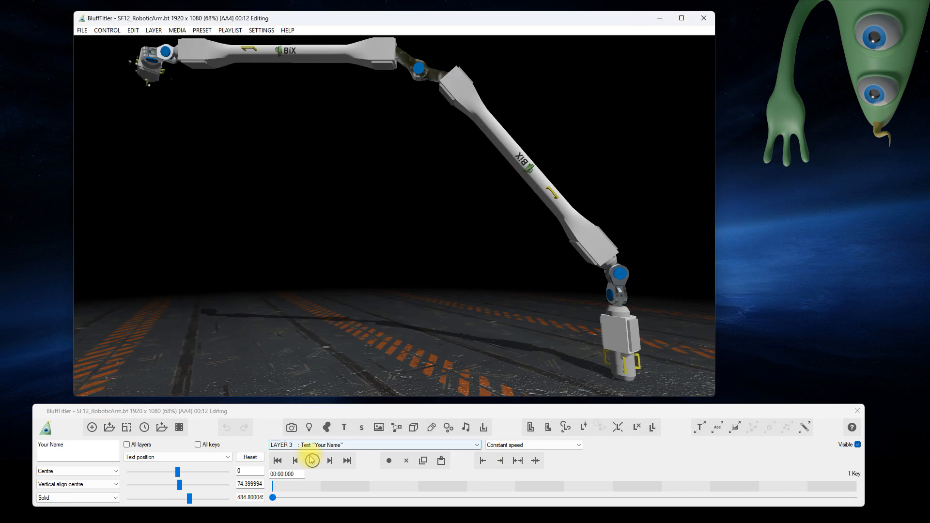
{"action": "left_click", "coordinate": [311, 461]}
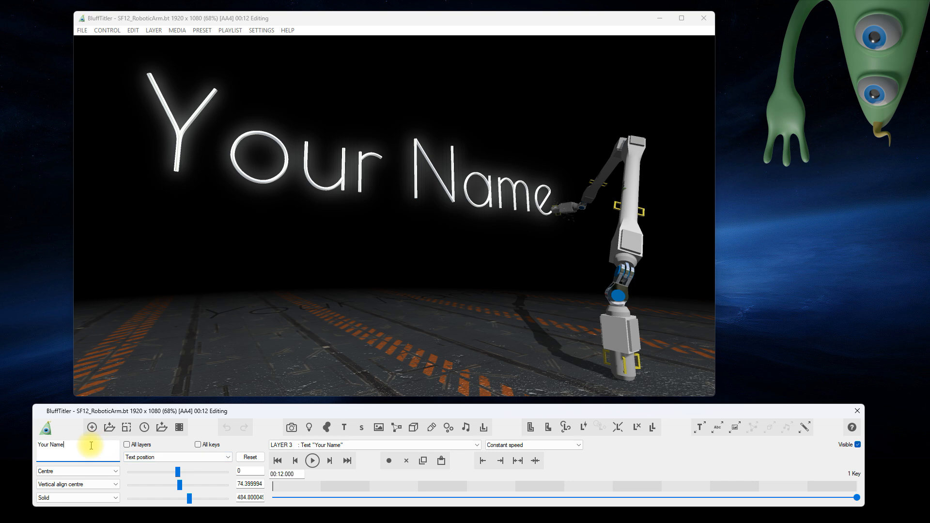
- Change the robotic arm's text to 'Blablabla', replay it, and start opening another show
{"action": "type", "text": "Blablabl"}
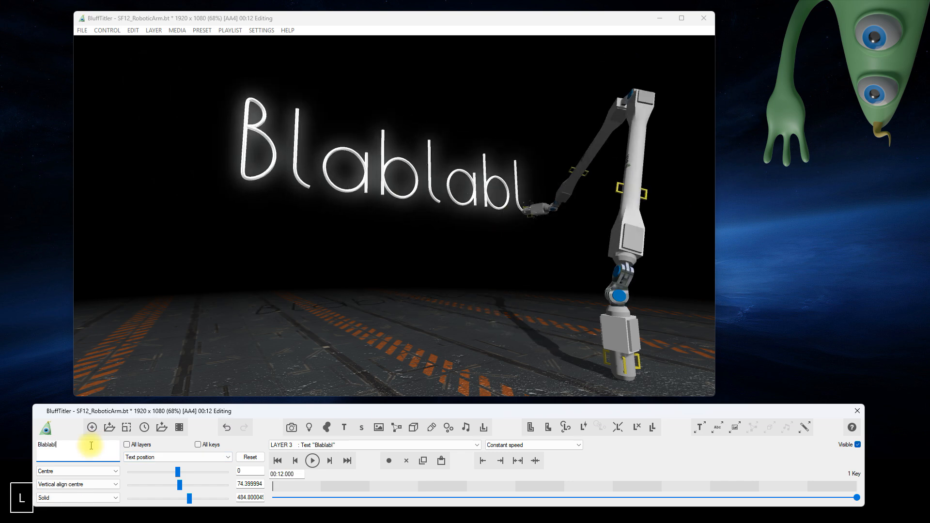
{"action": "left_click", "coordinate": [312, 460]}
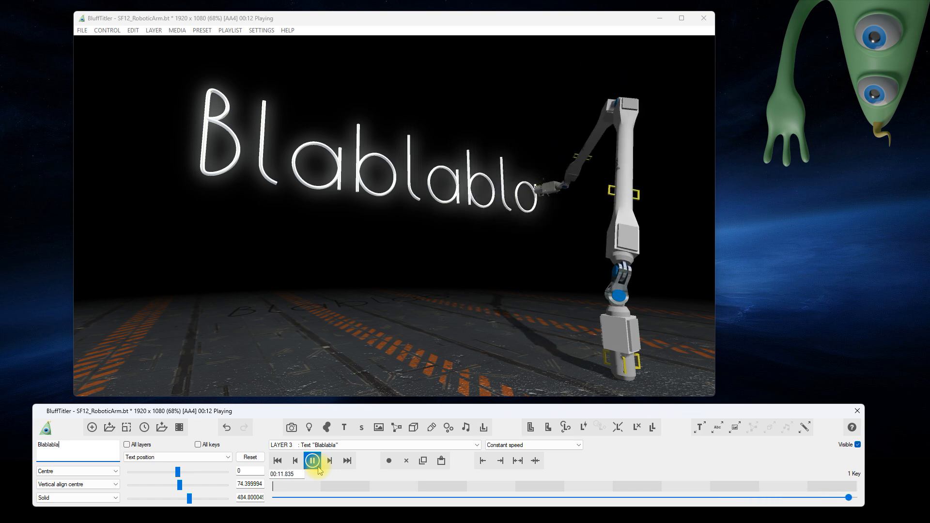
{"action": "left_click", "coordinate": [108, 427]}
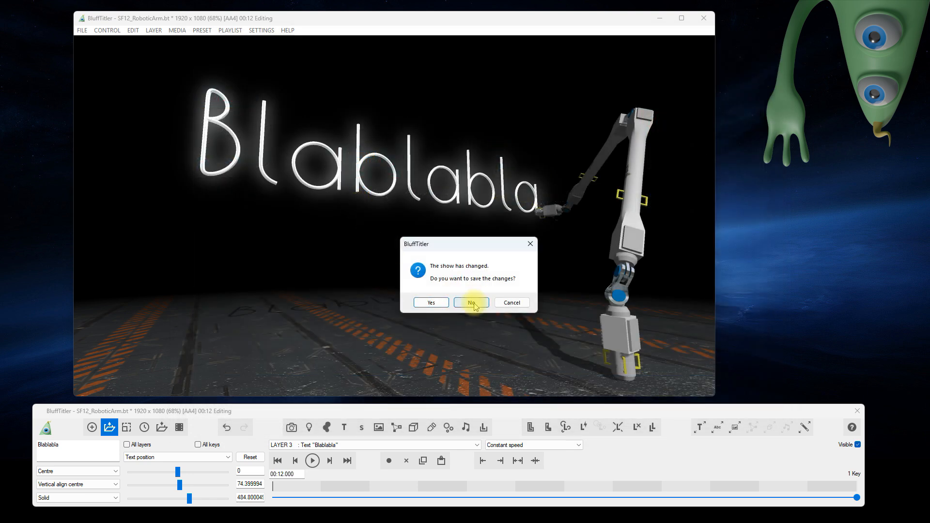
- Discard the robotic arm changes, load SF13_MovingHead and give its text a stick font
{"action": "left_click", "coordinate": [471, 303]}
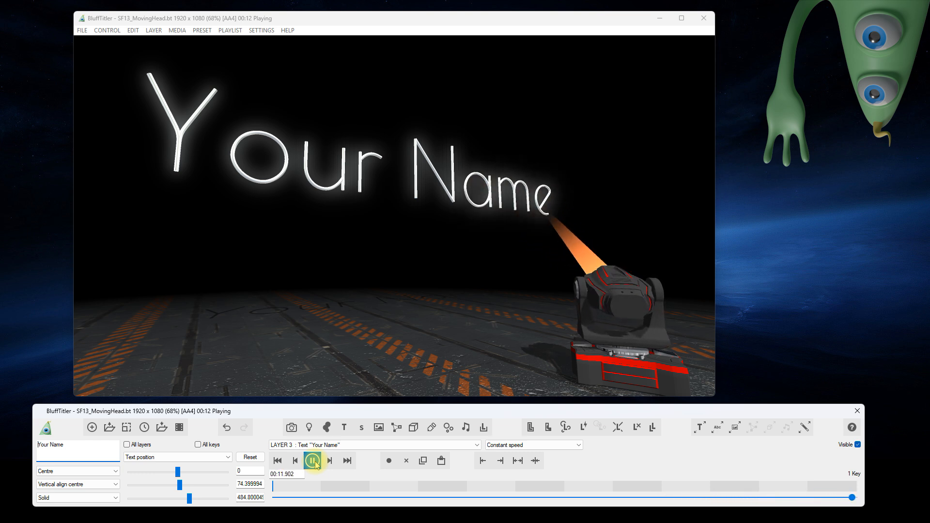
{"action": "left_click", "coordinate": [698, 427]}
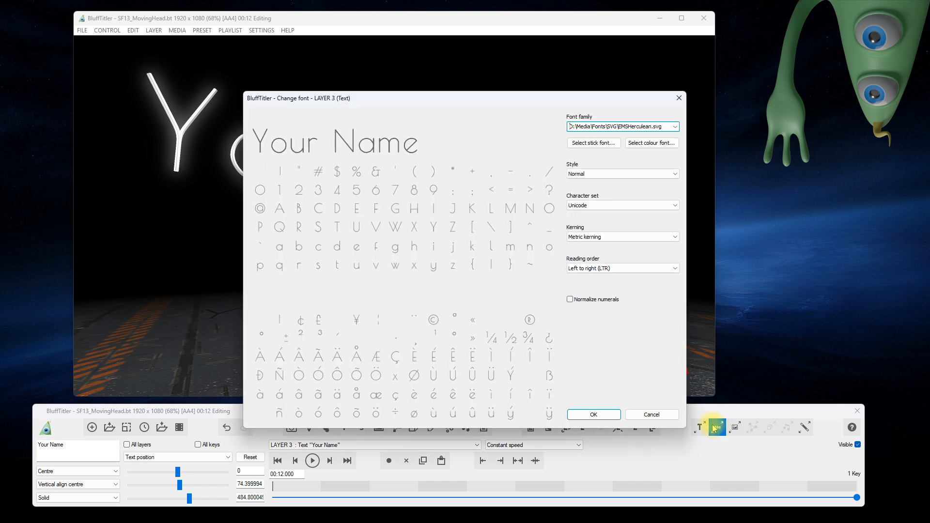
{"action": "left_click", "coordinate": [593, 142]}
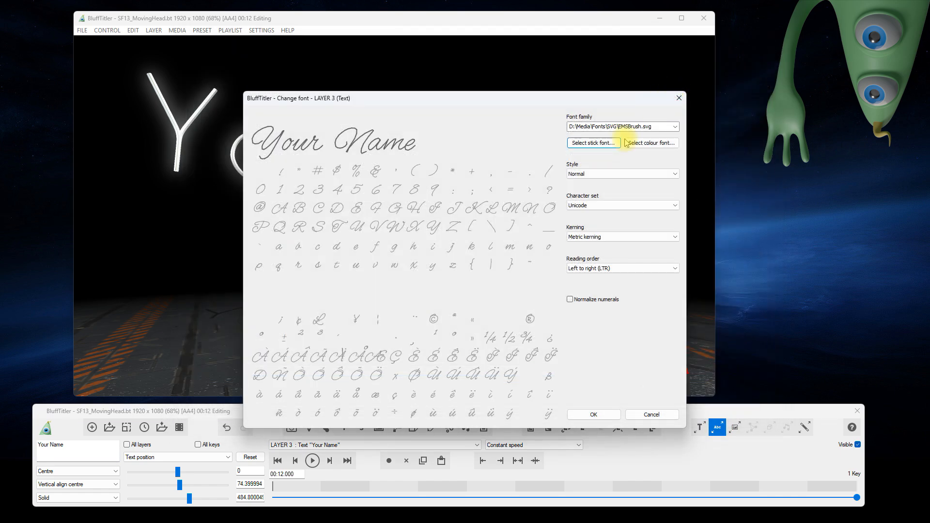
{"action": "left_click", "coordinate": [593, 414]}
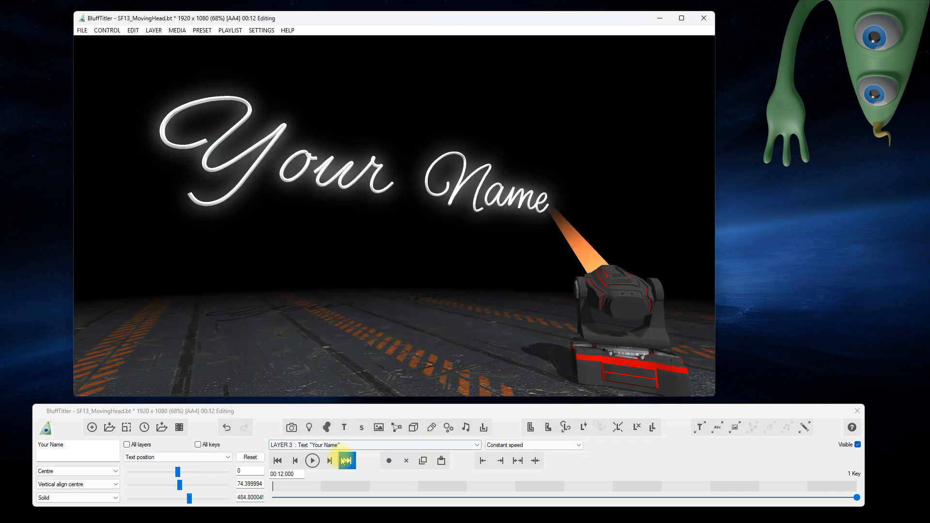
{"action": "left_click", "coordinate": [313, 461]}
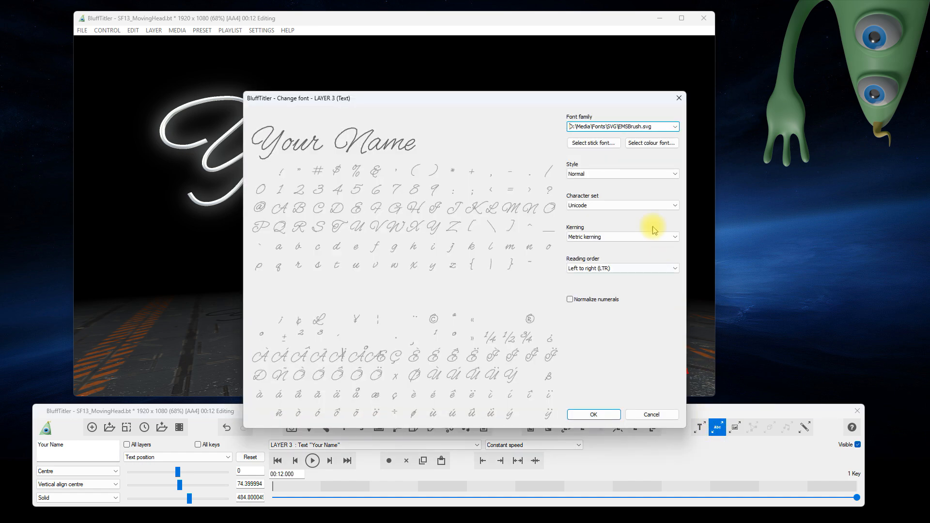
- Switch the SF13_MovingHead text to the PT Banana Split font family
{"action": "left_click", "coordinate": [675, 126]}
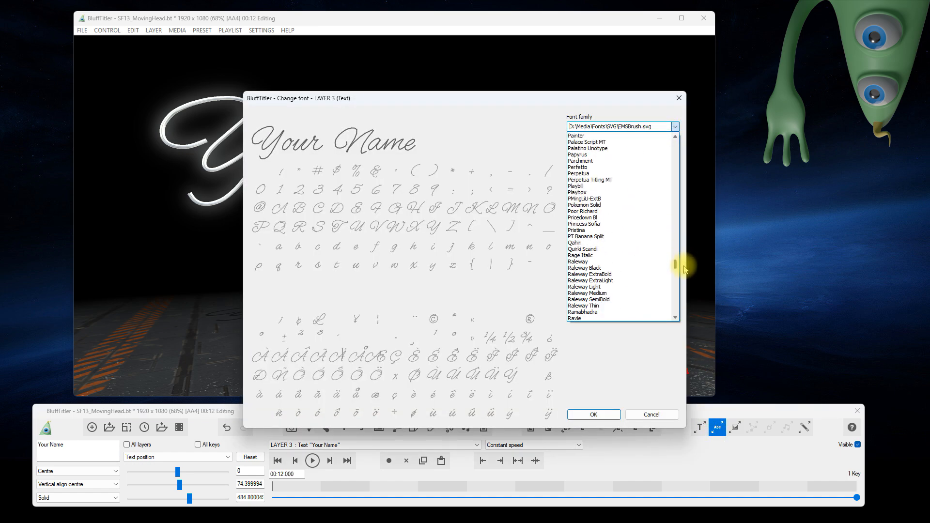
{"action": "left_click", "coordinate": [585, 237]}
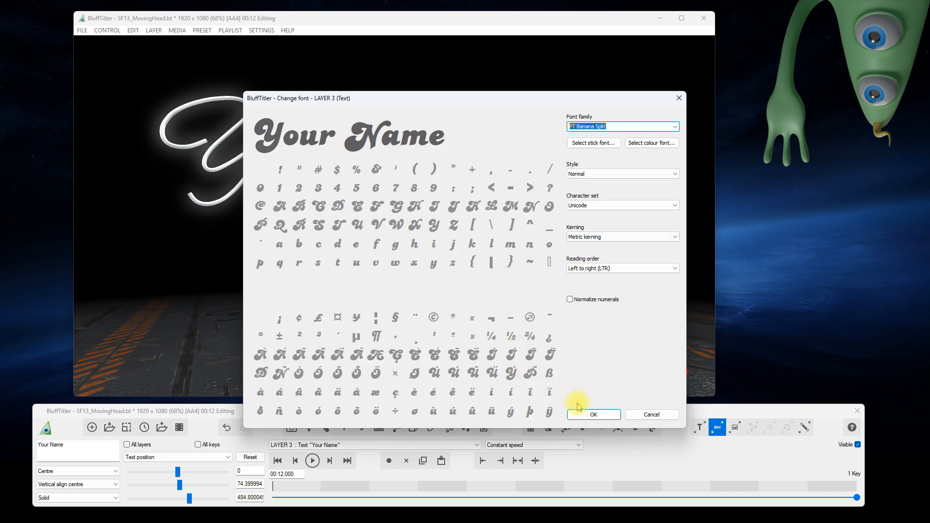
{"action": "left_click", "coordinate": [593, 414]}
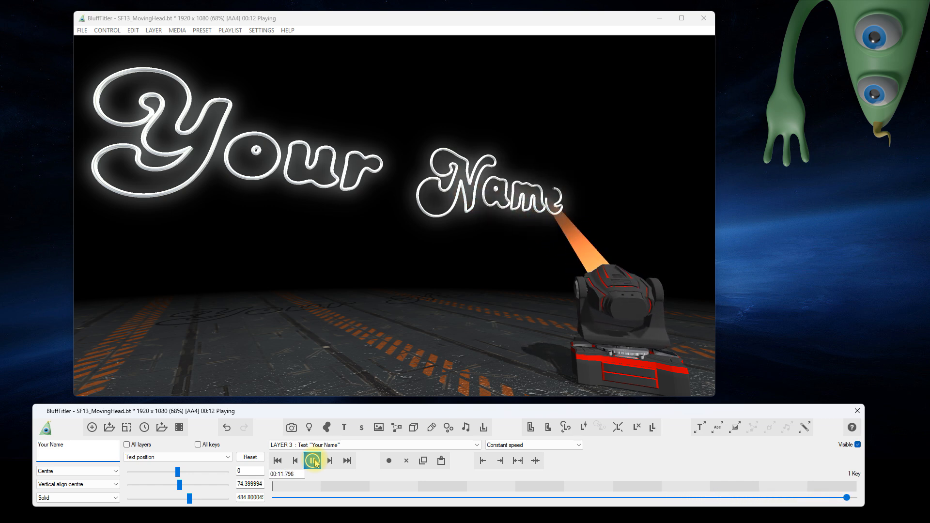
- Discard the font changes and load the SF14_WalkingAvatar show, then start opening another show
{"action": "left_click", "coordinate": [110, 427]}
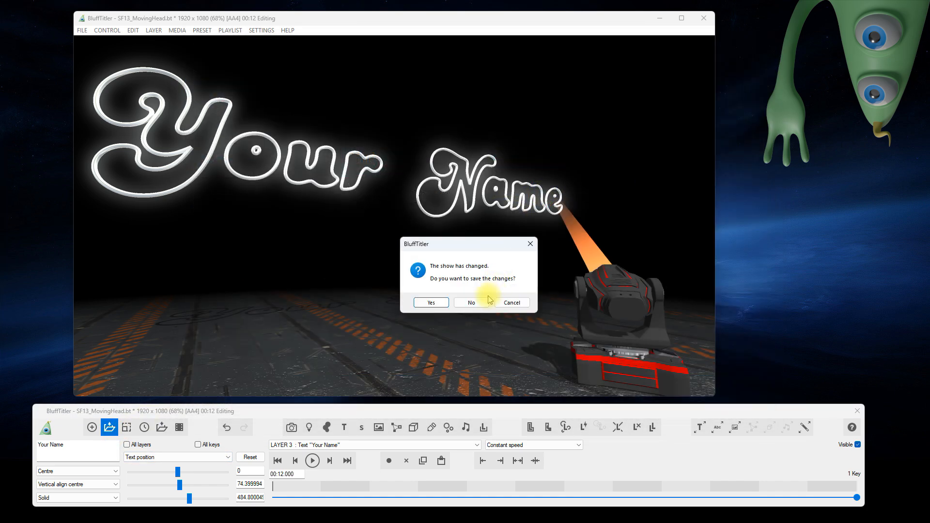
{"action": "left_click", "coordinate": [471, 302]}
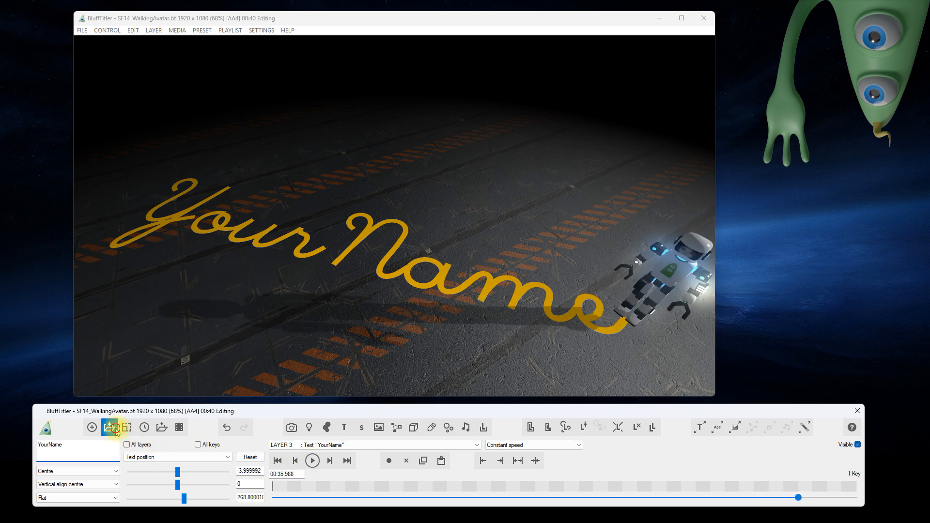
{"action": "left_click", "coordinate": [109, 427]}
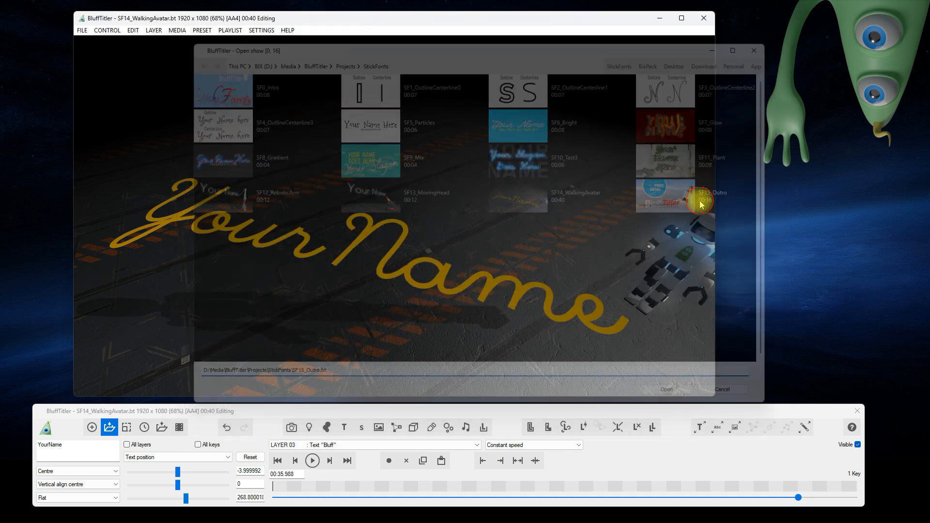